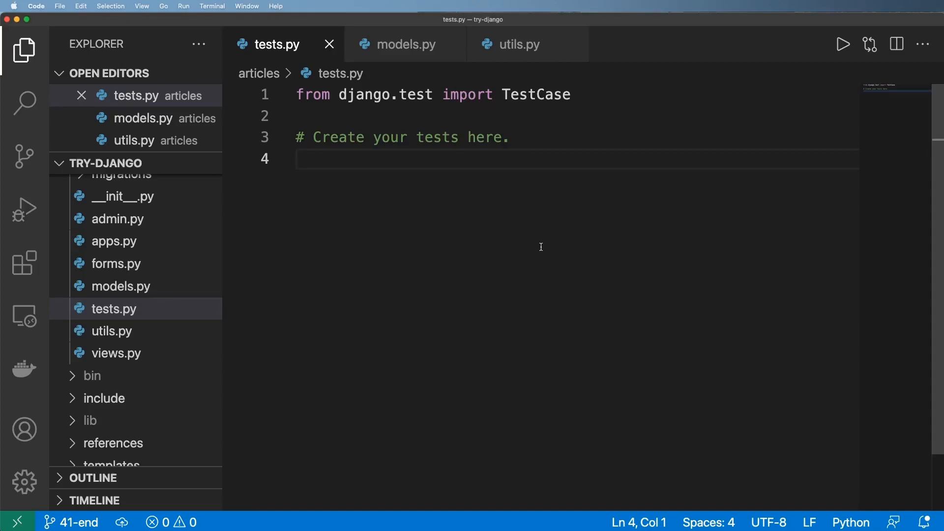
{"action": "mouse_move", "coordinate": [381, 44]}
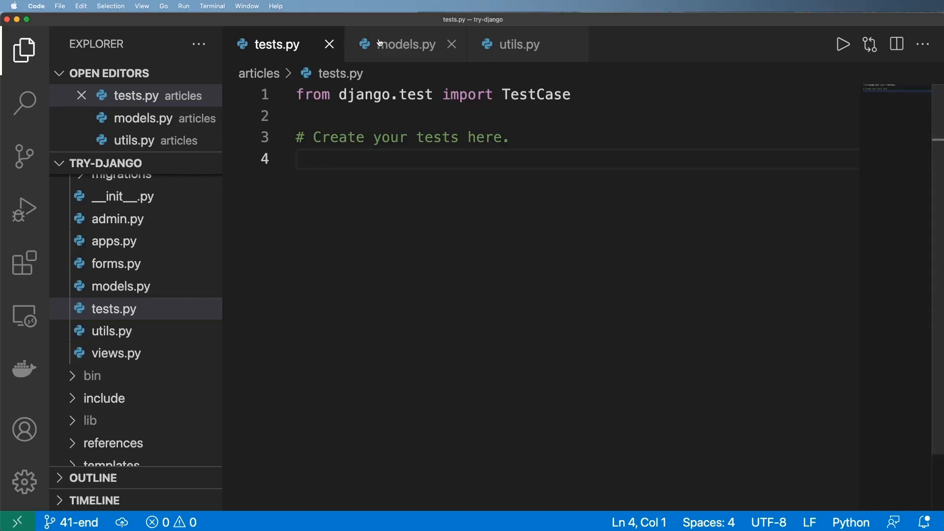
- Review the Article model and slug helper, then return to the articles tests file
{"action": "left_click", "coordinate": [399, 44]}
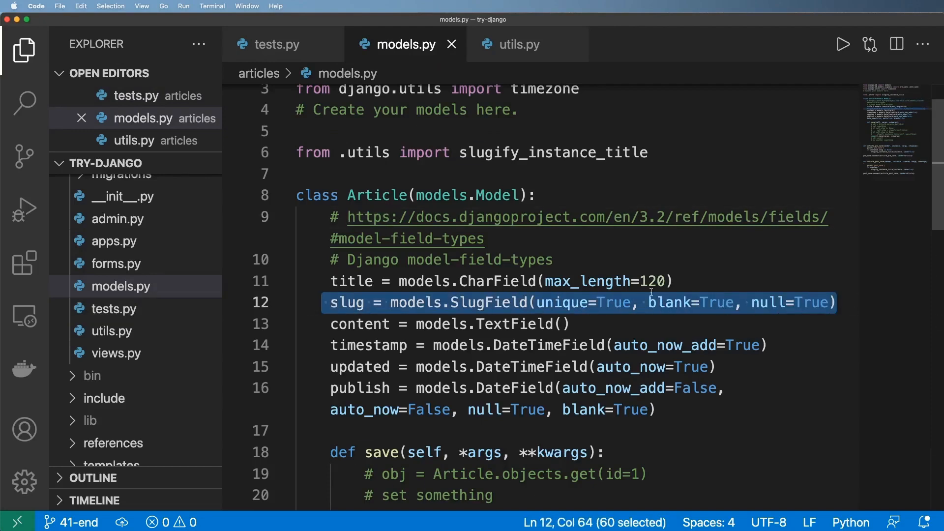
{"action": "left_click", "coordinate": [516, 45]}
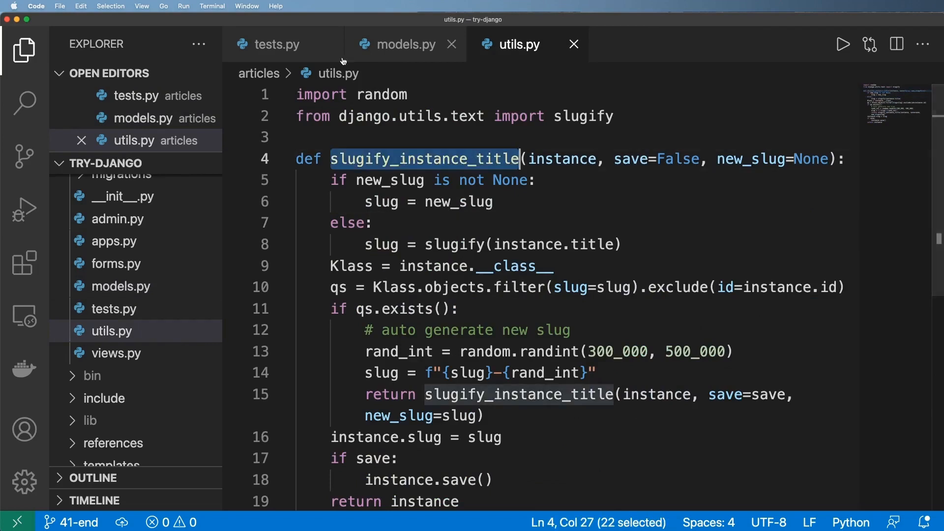
{"action": "left_click", "coordinate": [275, 44]}
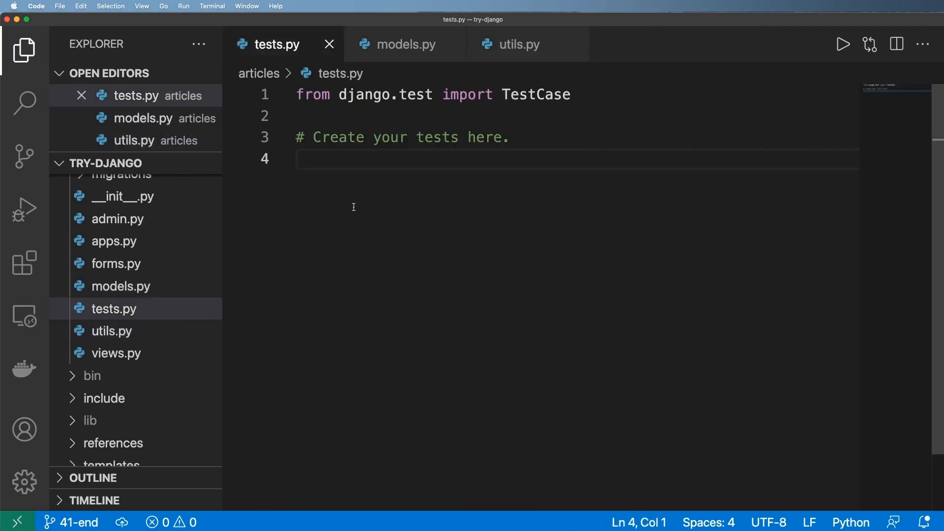
{"action": "mouse_move", "coordinate": [381, 165]}
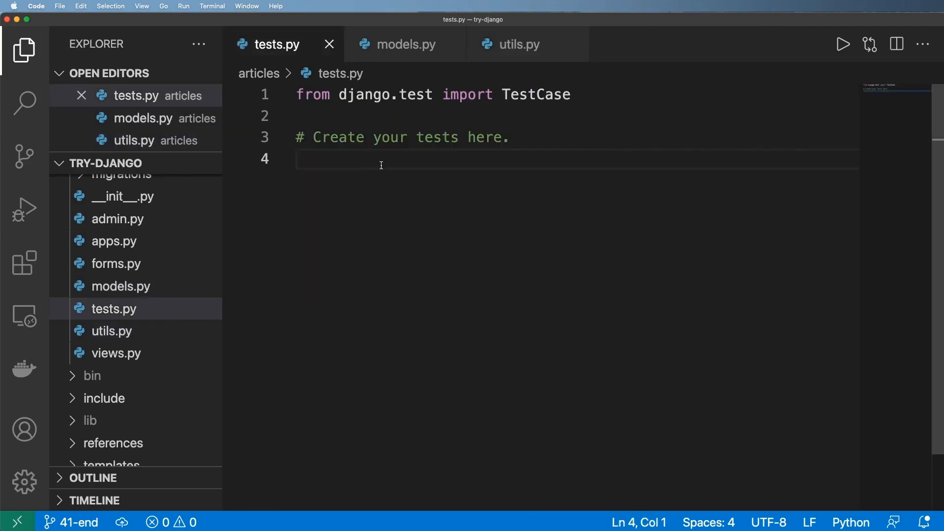
- Import Article from .models and declare class ArticleTestCase(TestCase)
{"action": "type", "text": "from .models"}
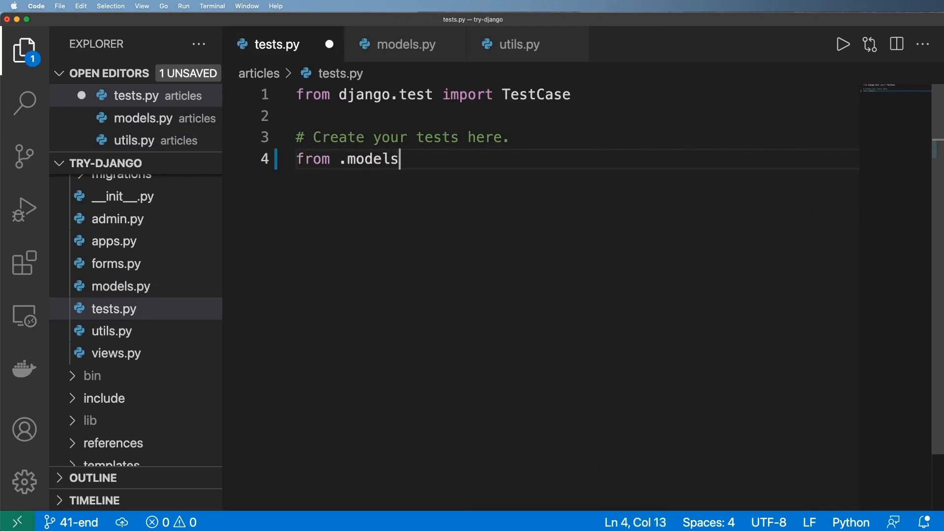
{"action": "type", "text": "import"}
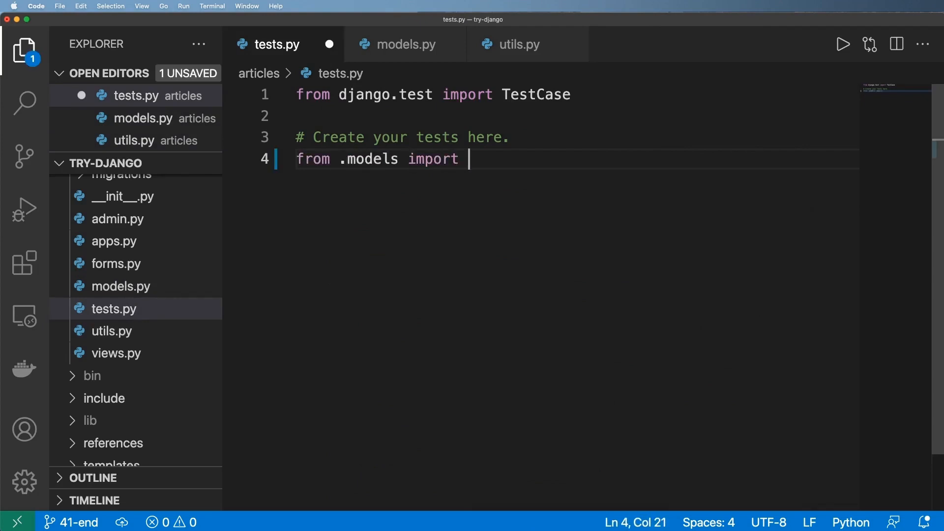
{"action": "type", "text": "Article"}
{"action": "type", "text": "class A"}
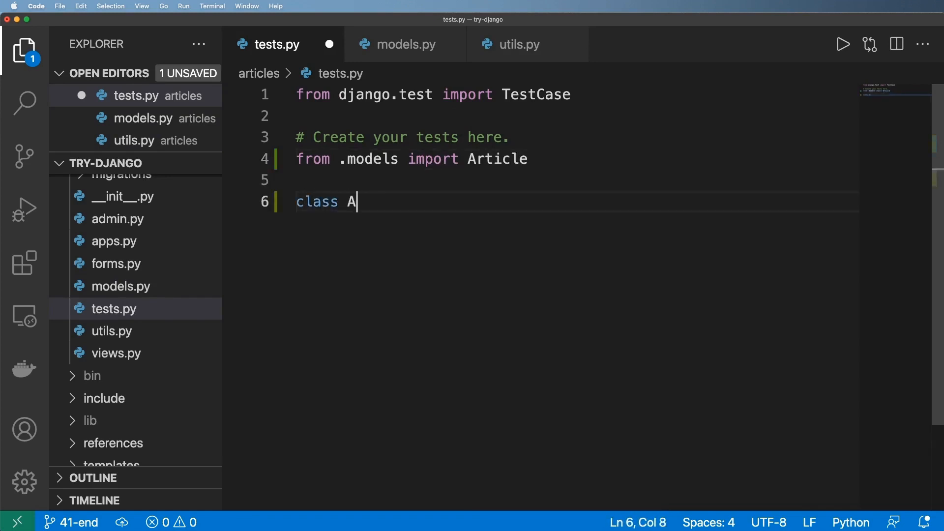
{"action": "type", "text": "rticleA"}
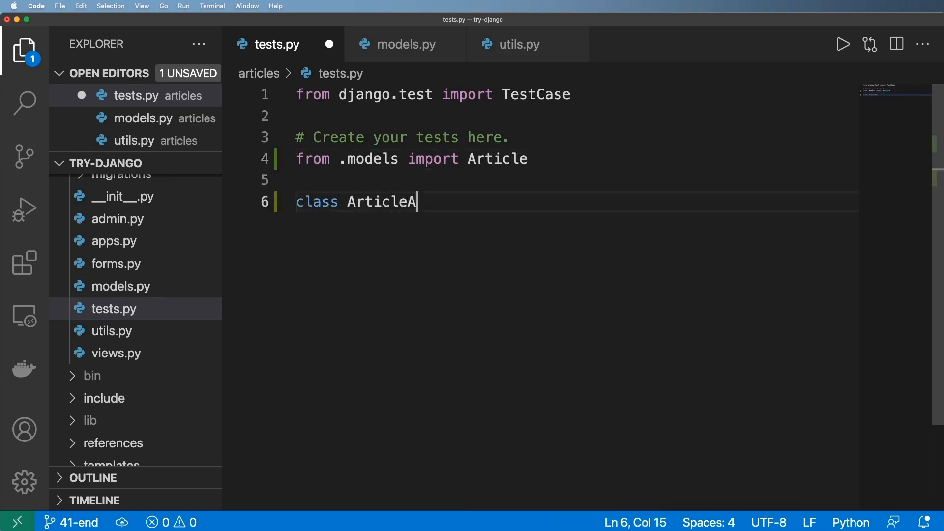
{"action": "type", "text": "TestCase"}
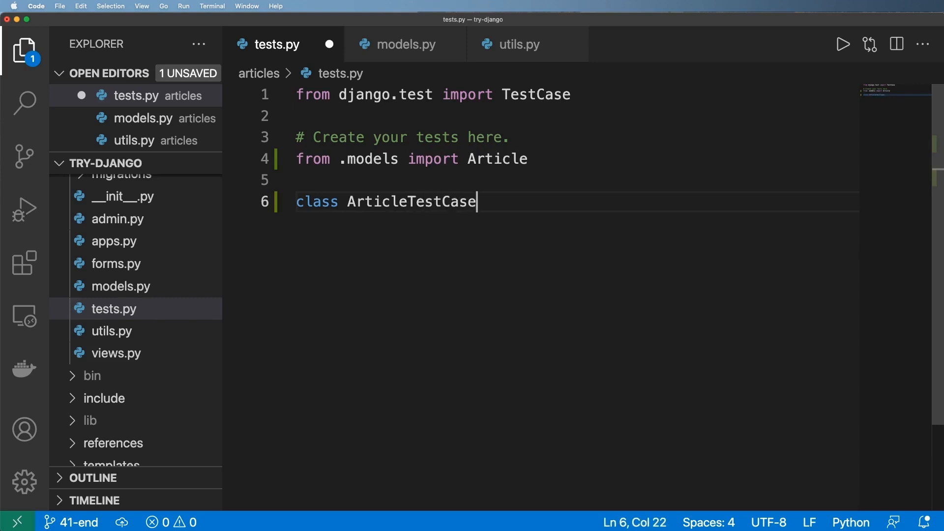
{"action": "type", "text": "(TestCase):"}
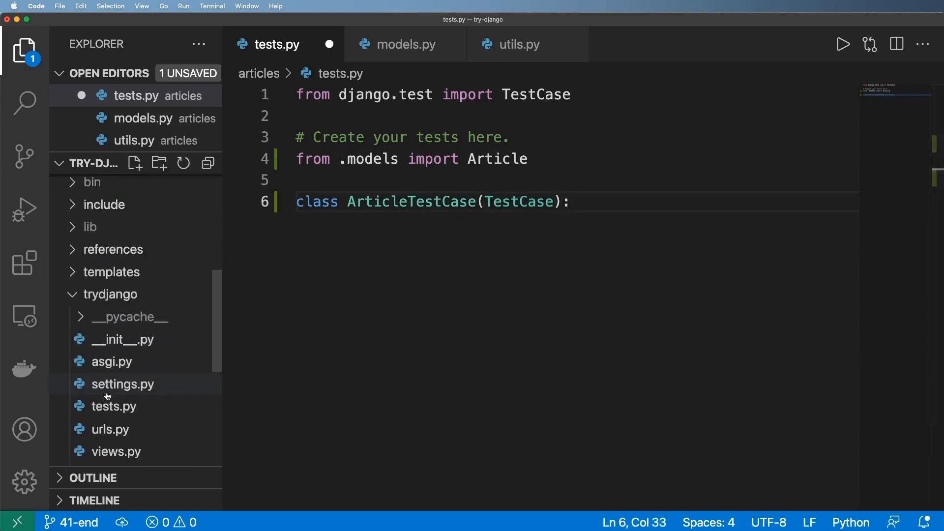
- Check the project-level tests file's secret key test for reference, then close it
{"action": "left_click", "coordinate": [113, 406]}
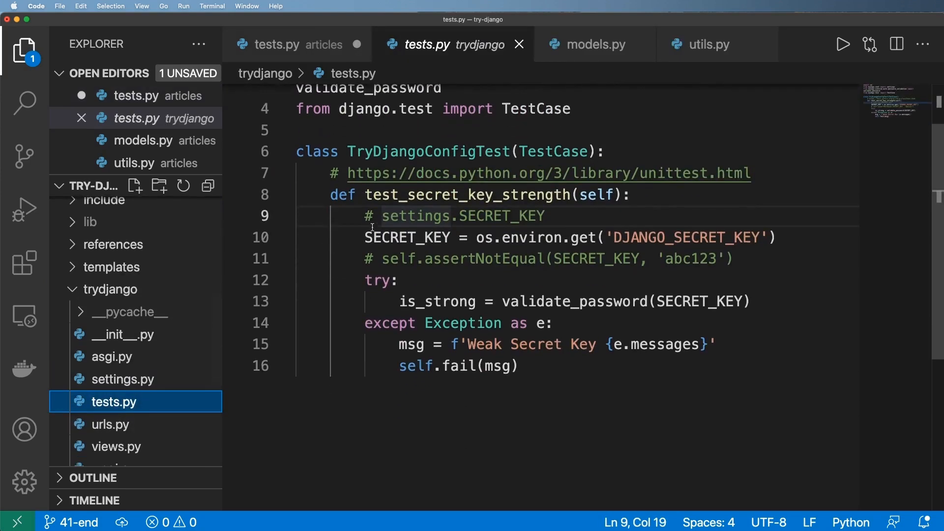
{"action": "double_click", "coordinate": [381, 195]}
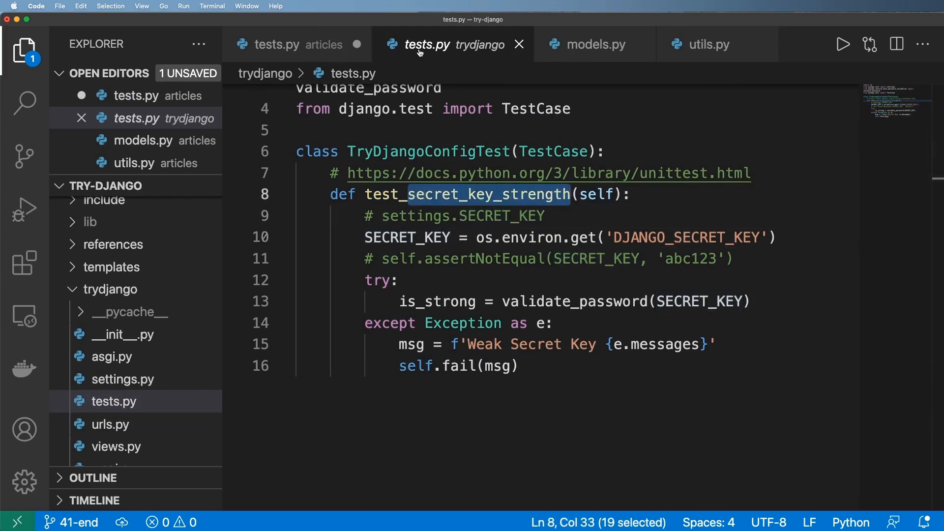
{"action": "left_click", "coordinate": [518, 45]}
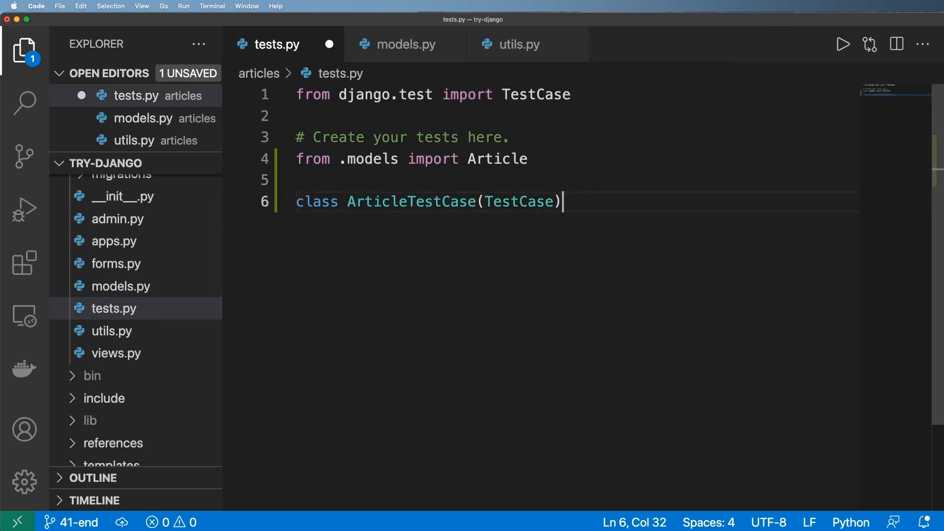
- Define a test_queryset_exists(self) method inside ArticleTestCase
{"action": "type", "text": ":"}
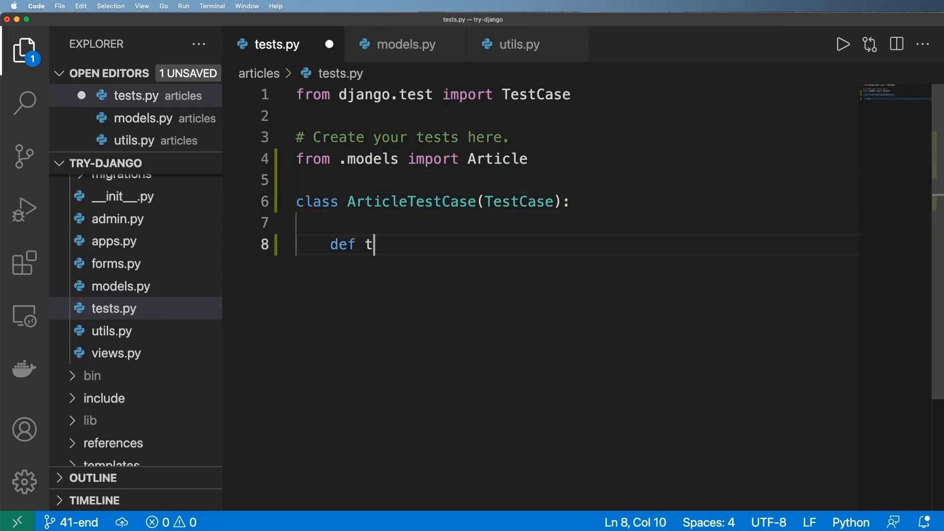
{"action": "type", "text": "est_qu"}
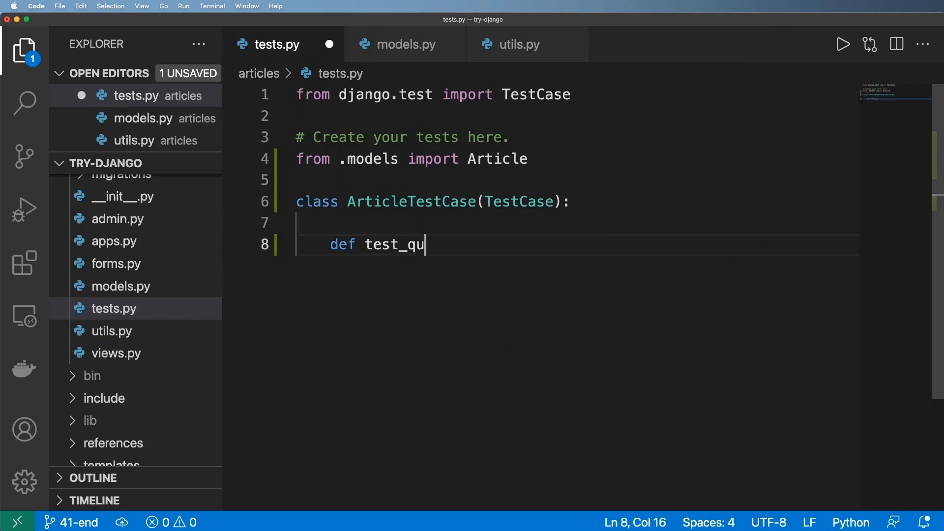
{"action": "type", "text": "eryset_exists("}
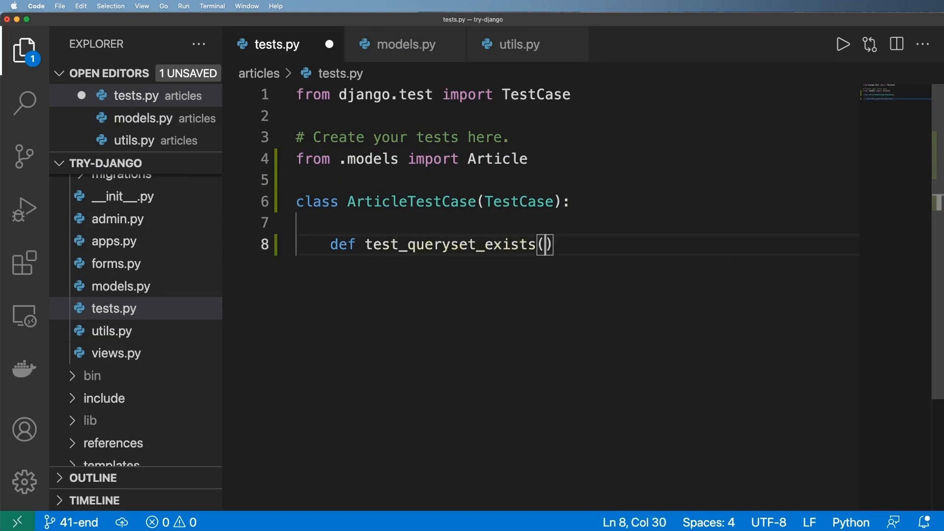
{"action": "type", "text": "self):"}
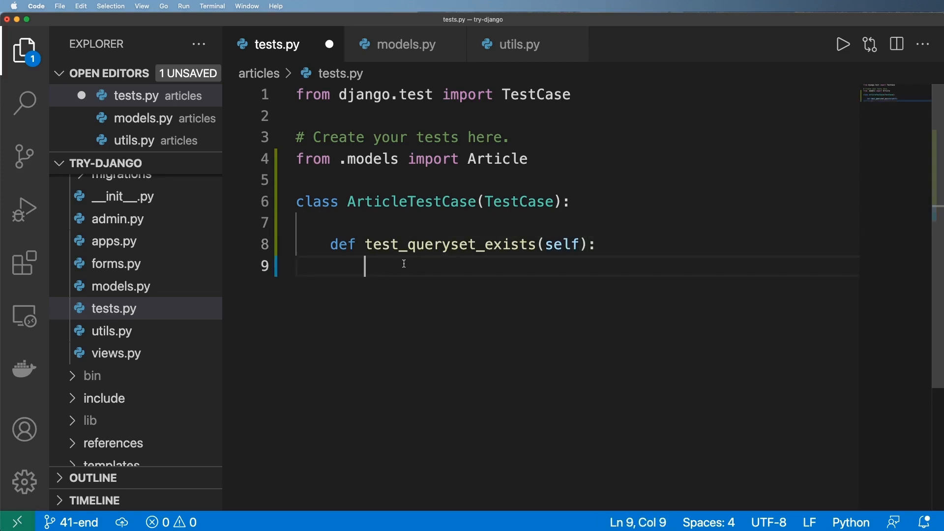
{"action": "double_click", "coordinate": [381, 200]}
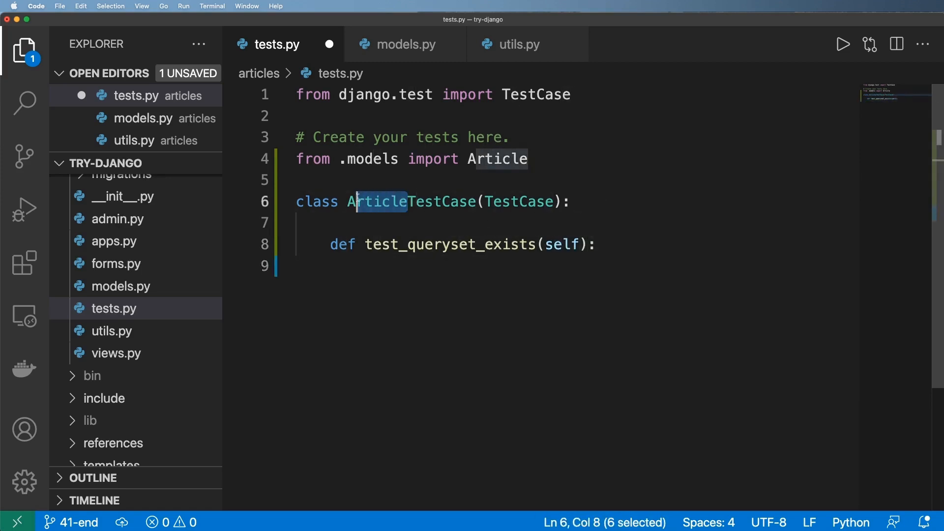
{"action": "double_click", "coordinate": [448, 245]}
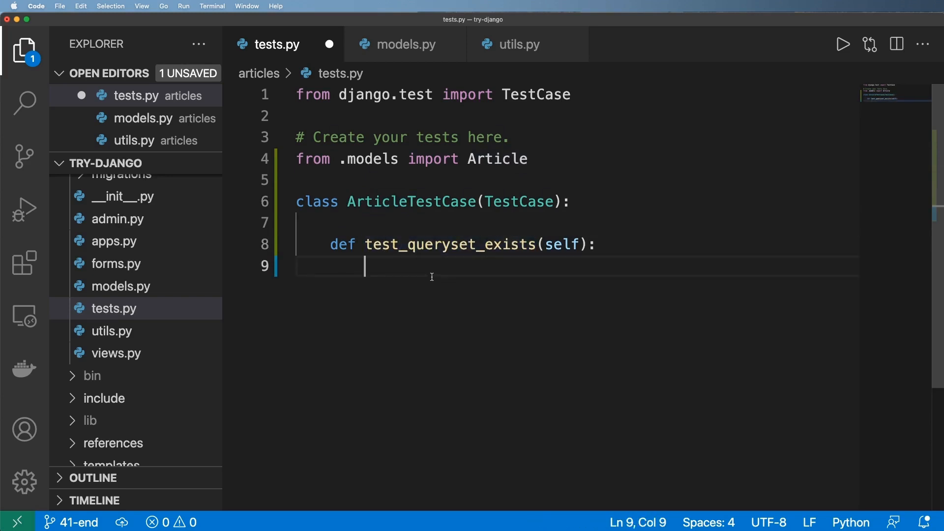
- Set qs = Article.objects.all() and assert self.assertTrue(qs.exists()), then save
{"action": "type", "text": "qs = A"}
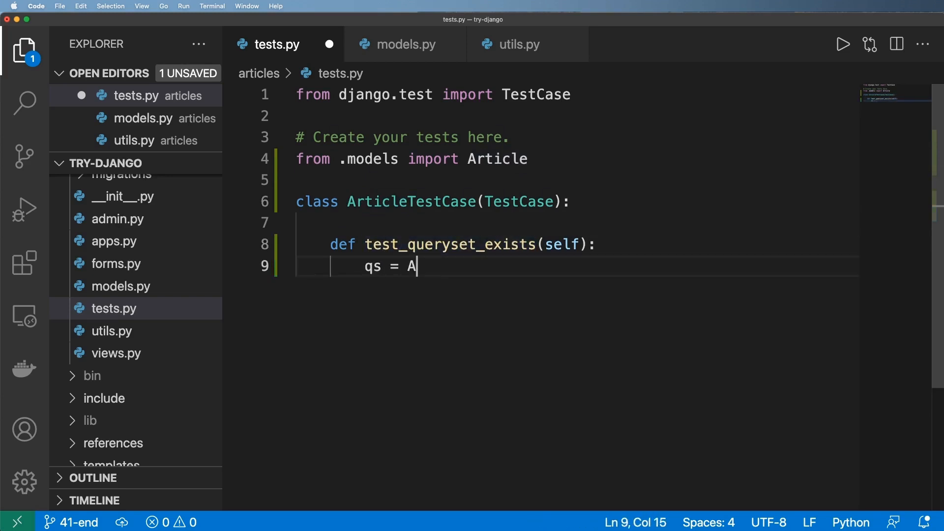
{"action": "type", "text": "rticle.objects.all("}
{"action": "type", "text": "self.assert"}
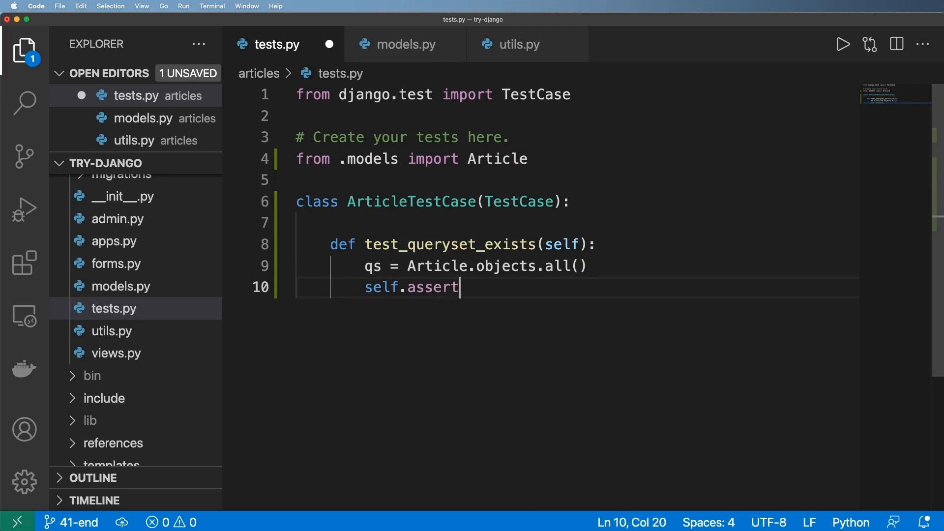
{"action": "type", "text": "True(qs.exis"}
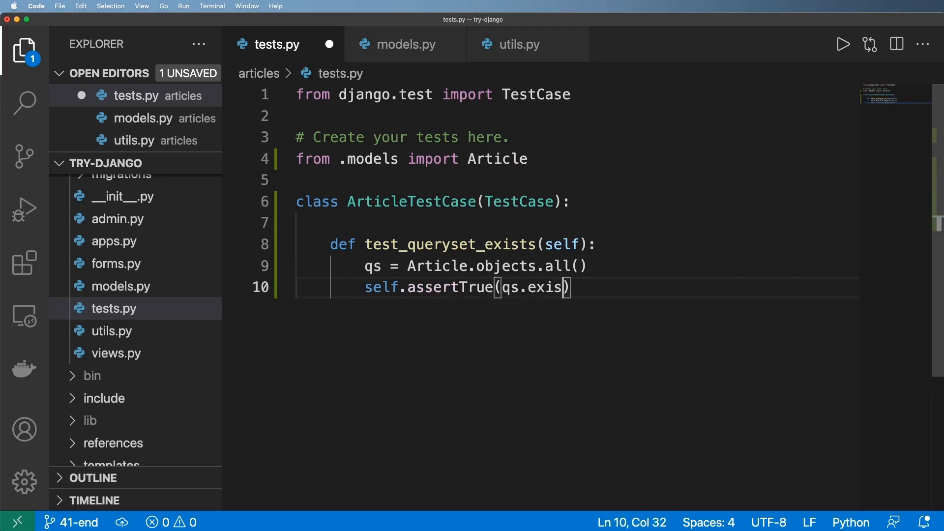
{"action": "type", "text": "ts())"}
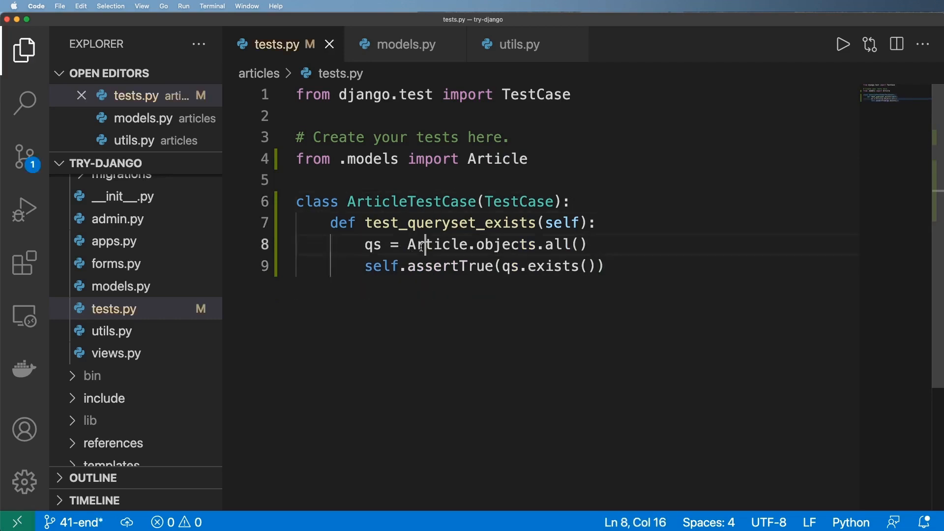
{"action": "double_click", "coordinate": [437, 244]}
{"action": "type", "text": "python"}
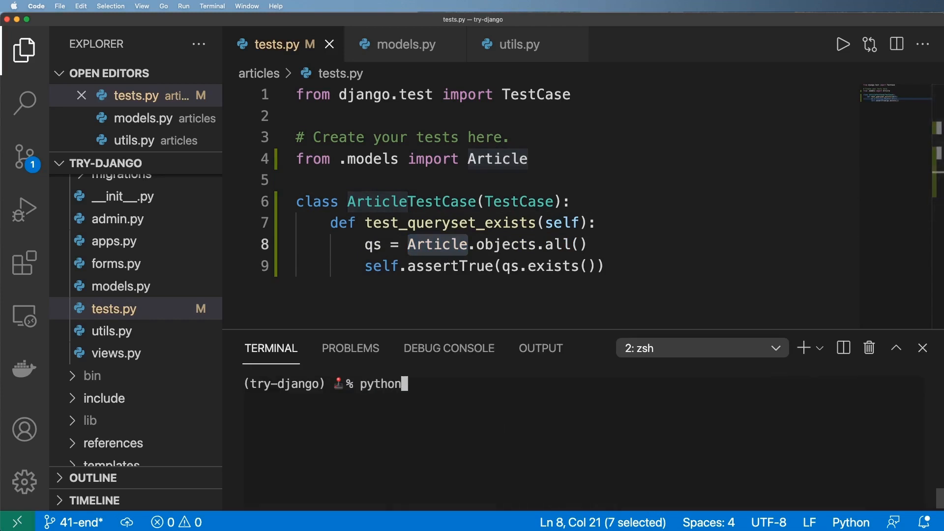
- Run 'python manage.py test articles' and review the single assertion failure
{"action": "type", "text": "manage.py test"}
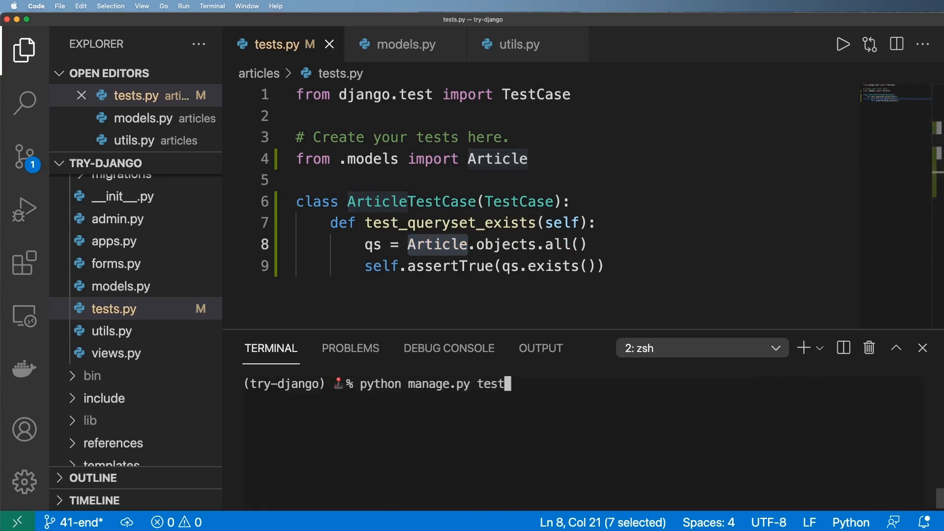
{"action": "type", "text": "articles"}
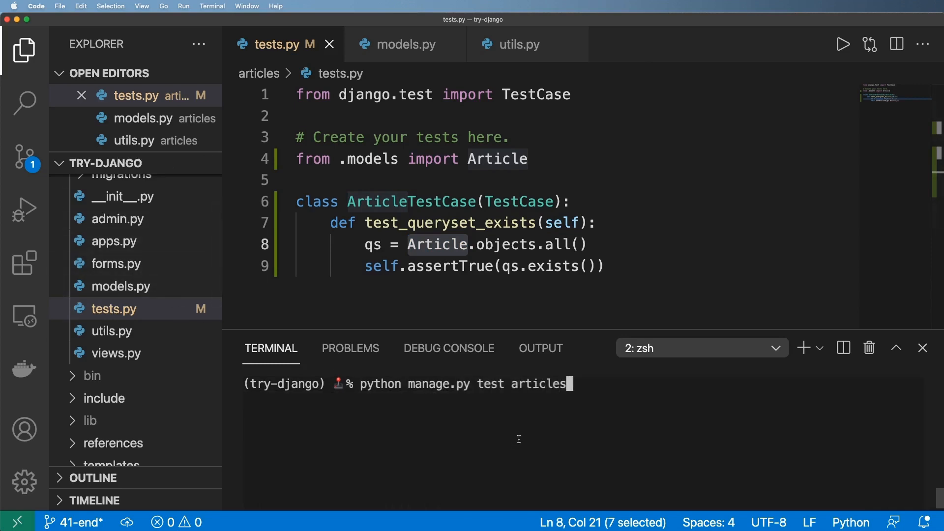
{"action": "mouse_move", "coordinate": [543, 430]}
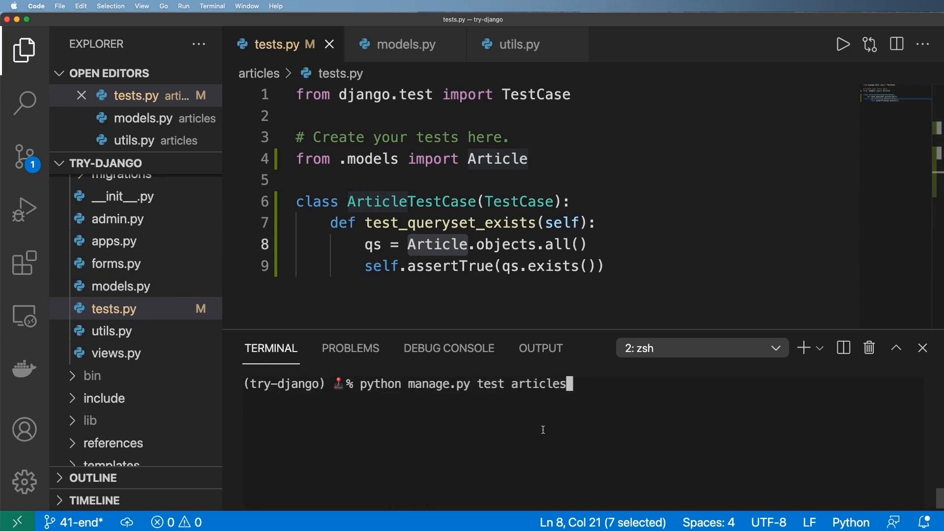
{"action": "key", "text": "enter"}
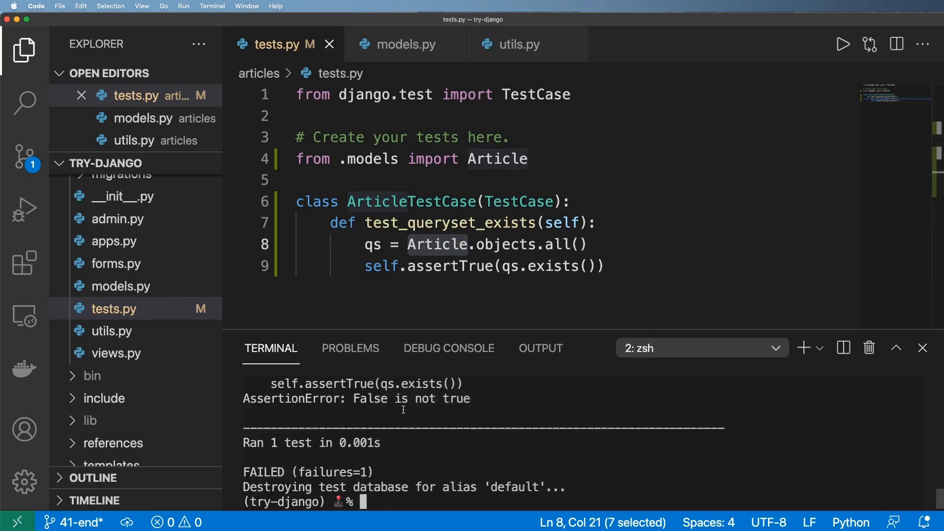
{"action": "mouse_move", "coordinate": [429, 433]}
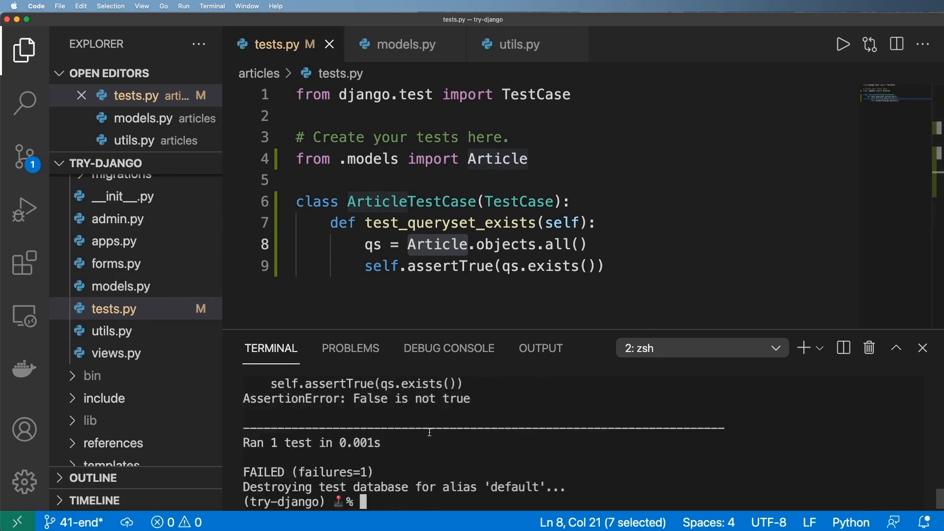
{"action": "double_click", "coordinate": [307, 471]}
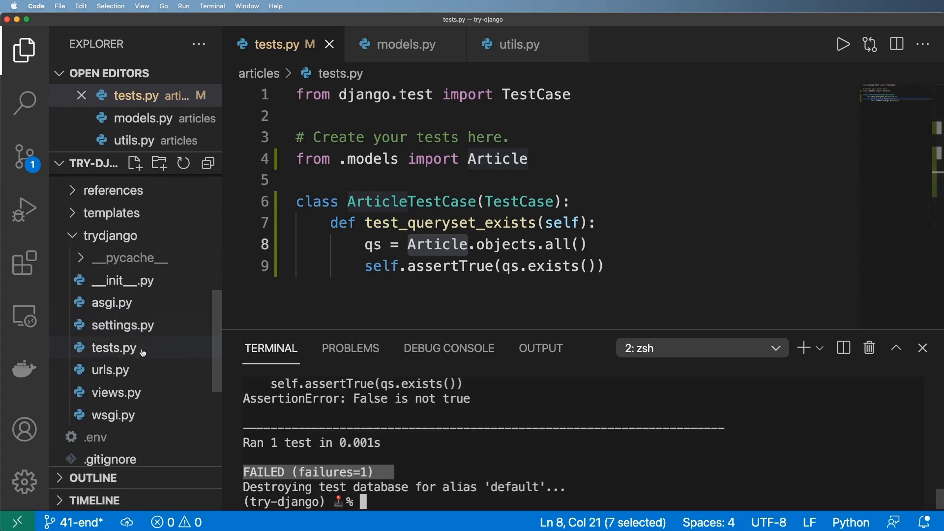
- Open the project-level tests file, hide the terminal, and return to articles tests.py
{"action": "left_click", "coordinate": [113, 368]}
{"action": "type", "text": "python manage.py test art"}
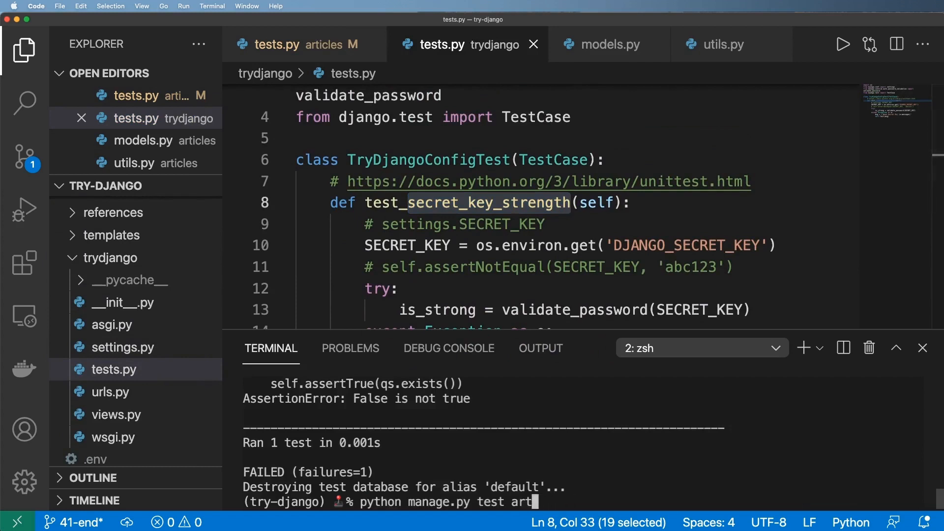
{"action": "key", "text": "Return"}
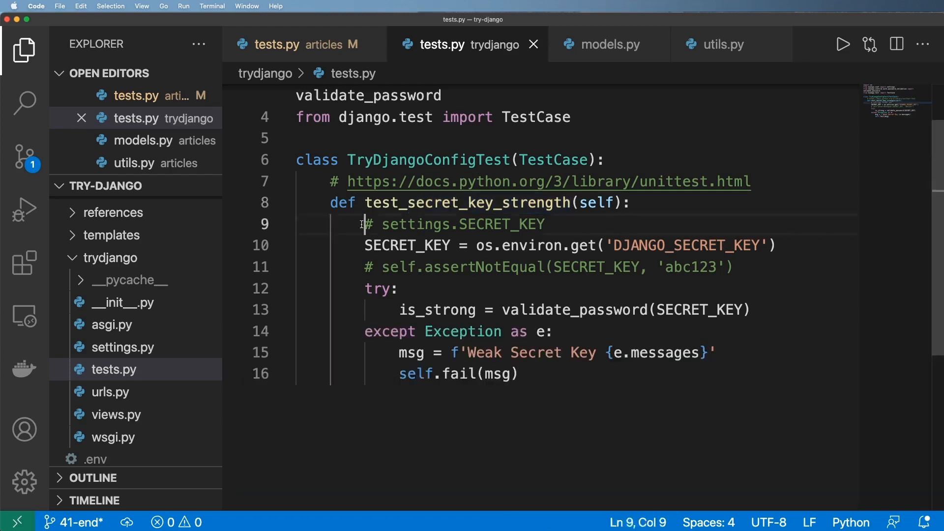
{"action": "left_click", "coordinate": [275, 44]}
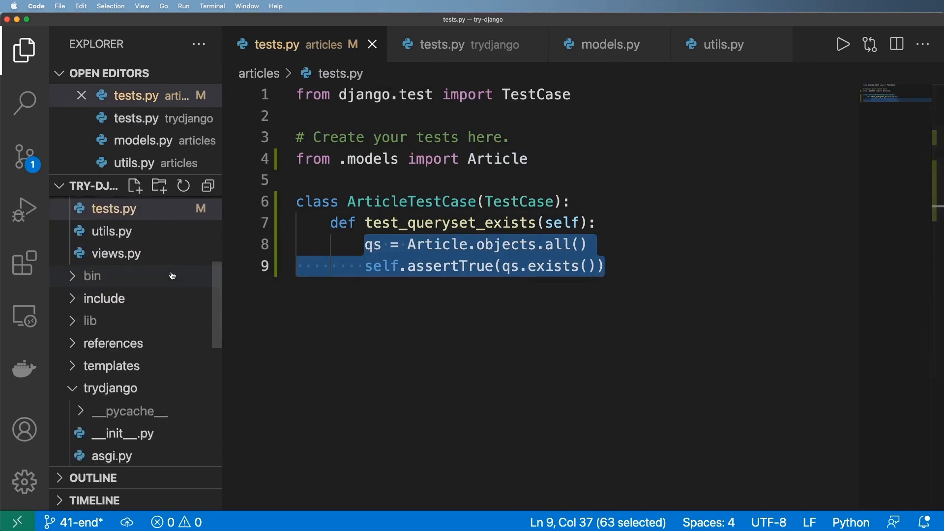
{"action": "scroll", "scroll_direction": "down", "scroll_amount": 3}
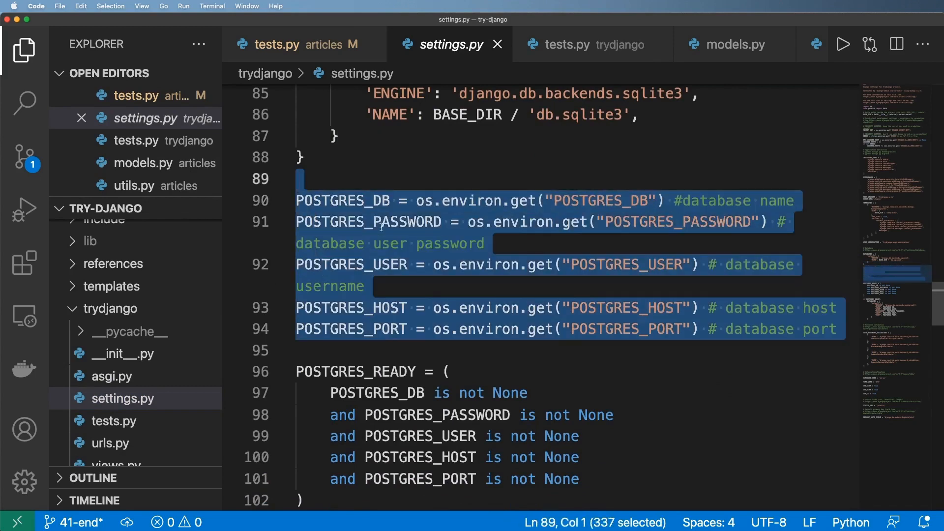
{"action": "mouse_move", "coordinate": [396, 244]}
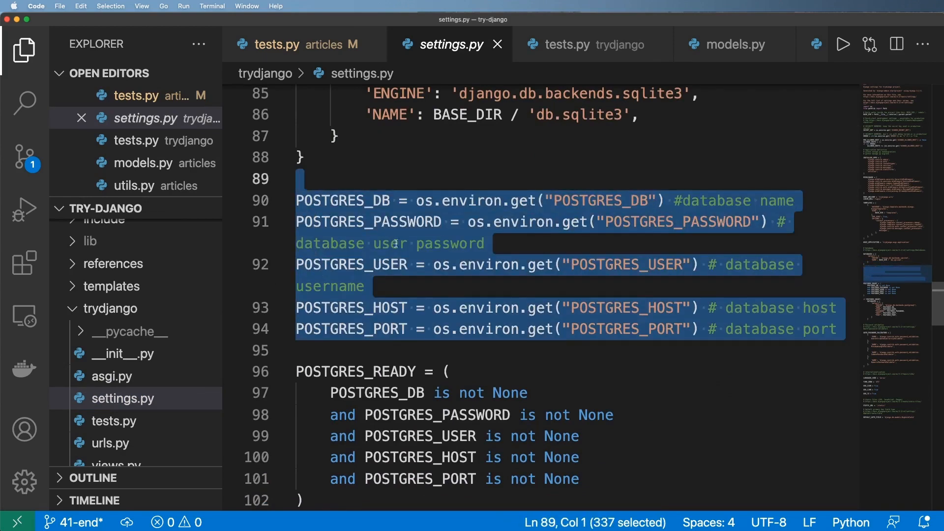
{"action": "scroll", "scroll_direction": "down", "scroll_amount": 3}
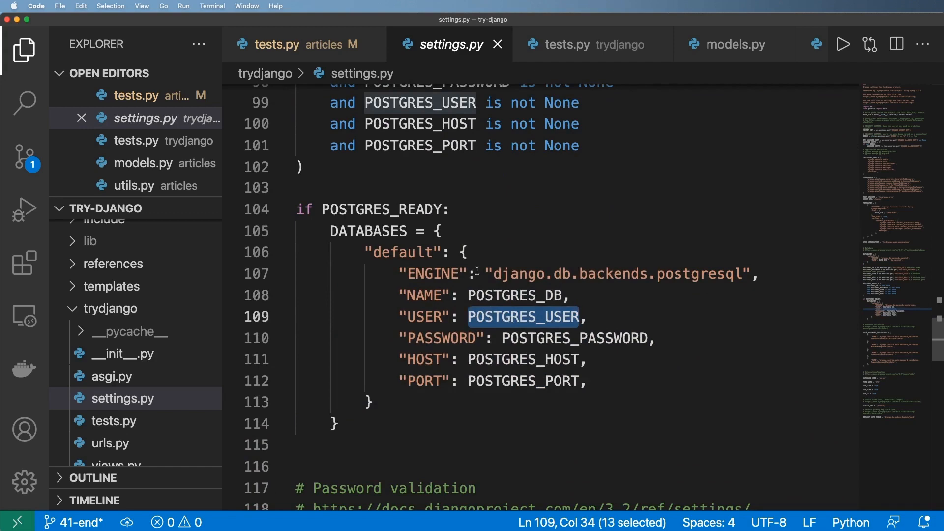
{"action": "left_click", "coordinate": [277, 44]}
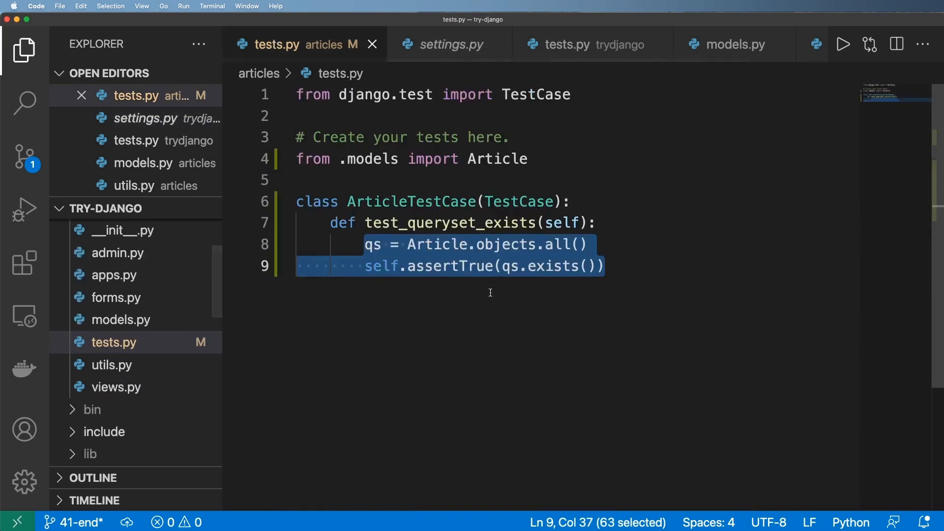
- Add an empty def setUp(self): at the top of ArticleTestCase, checking settings.py briefly
{"action": "left_click", "coordinate": [463, 266]}
{"action": "type", "text": "def set"}
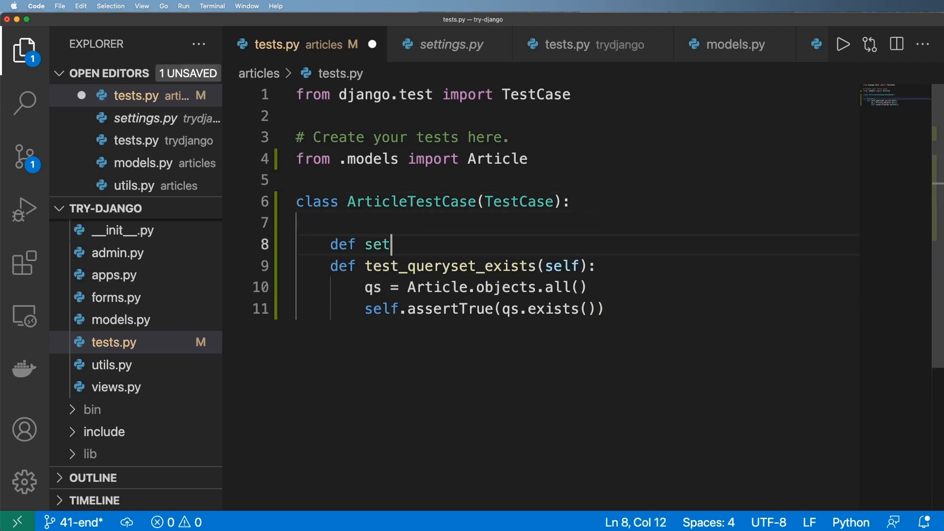
{"action": "type", "text": "Up(self):"}
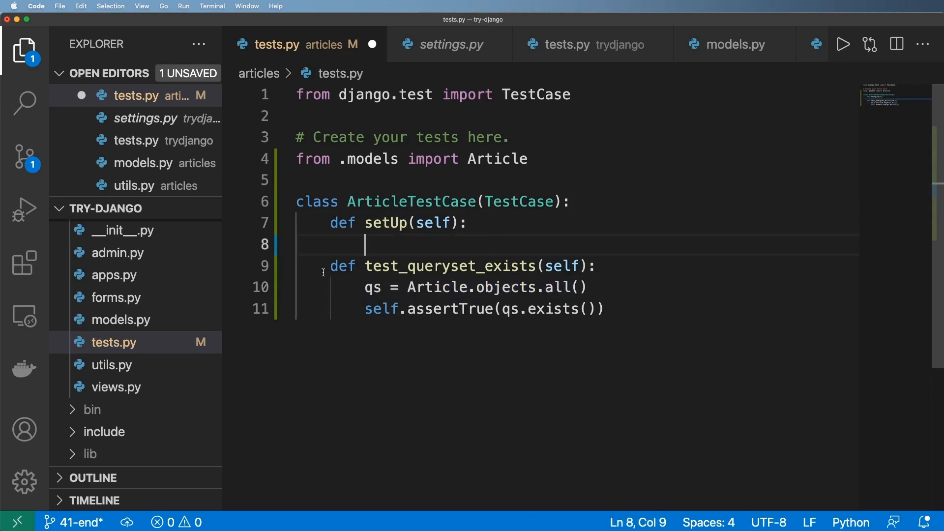
{"action": "left_click_drag", "start_coordinate": [330, 265], "coordinate": [602, 308]}
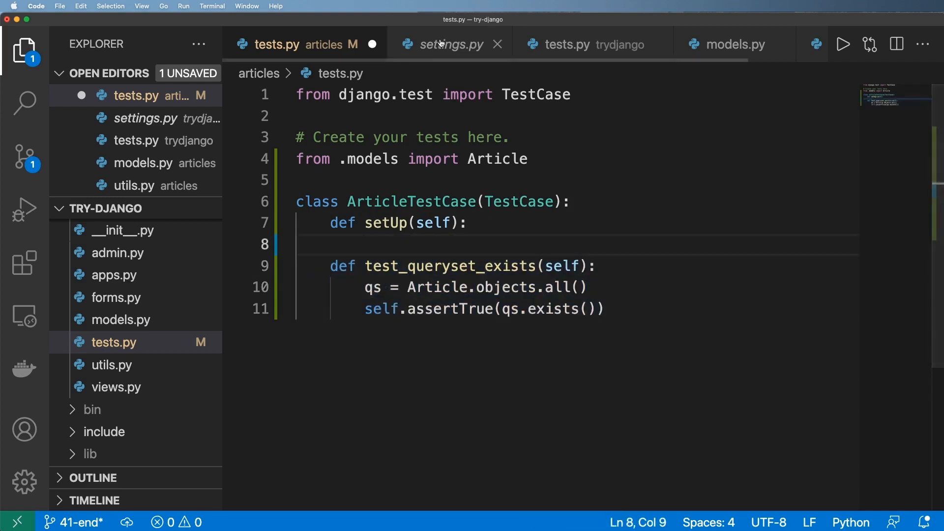
{"action": "left_click", "coordinate": [446, 44]}
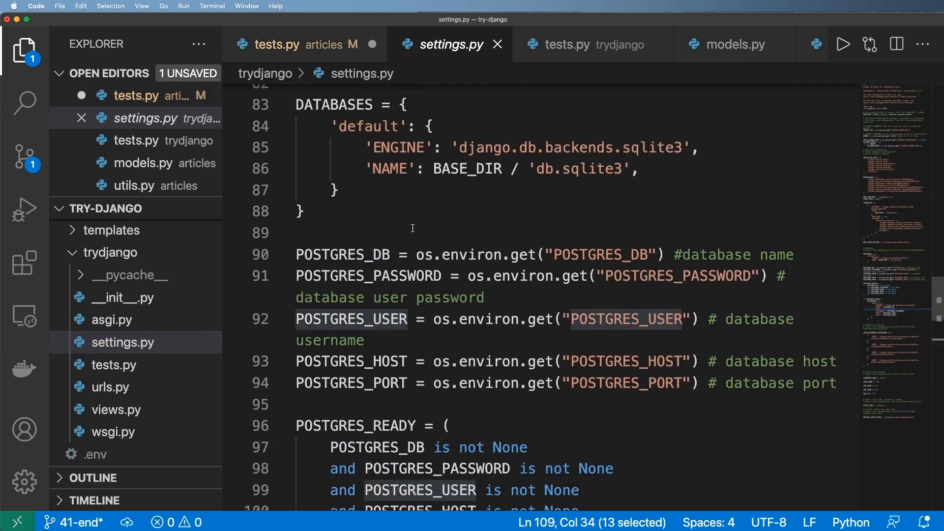
{"action": "left_click", "coordinate": [276, 44]}
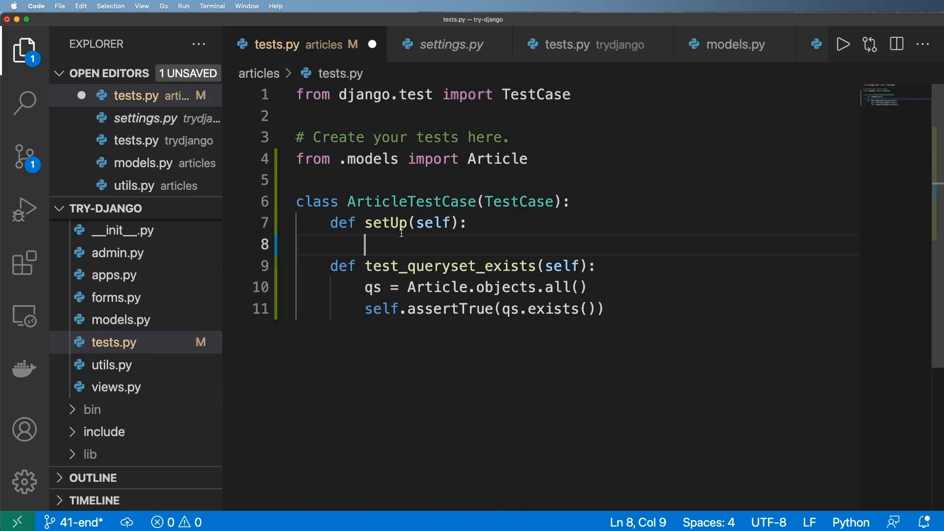
- Have setUp call Article.objects.create(title='Hello world', content='something else') and save
{"action": "type", "text": "Article.ob"}
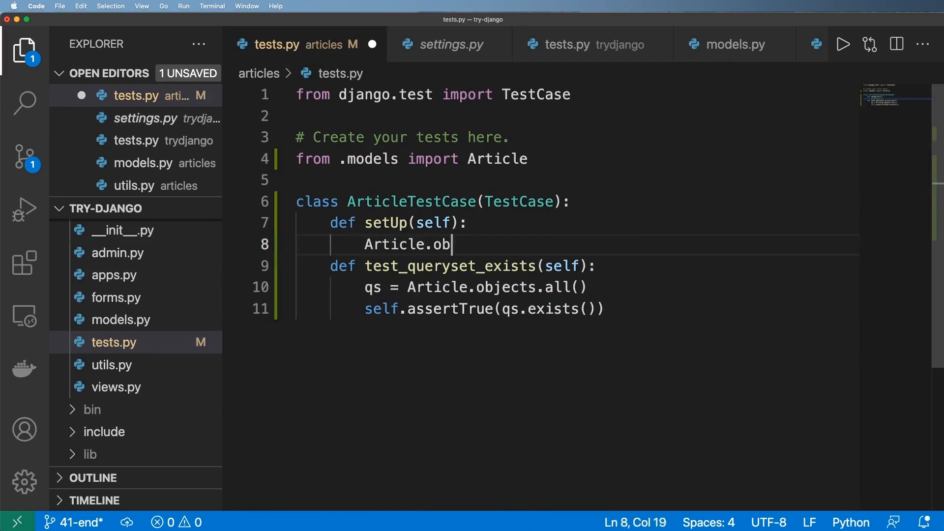
{"action": "type", "text": "jects.create()"}
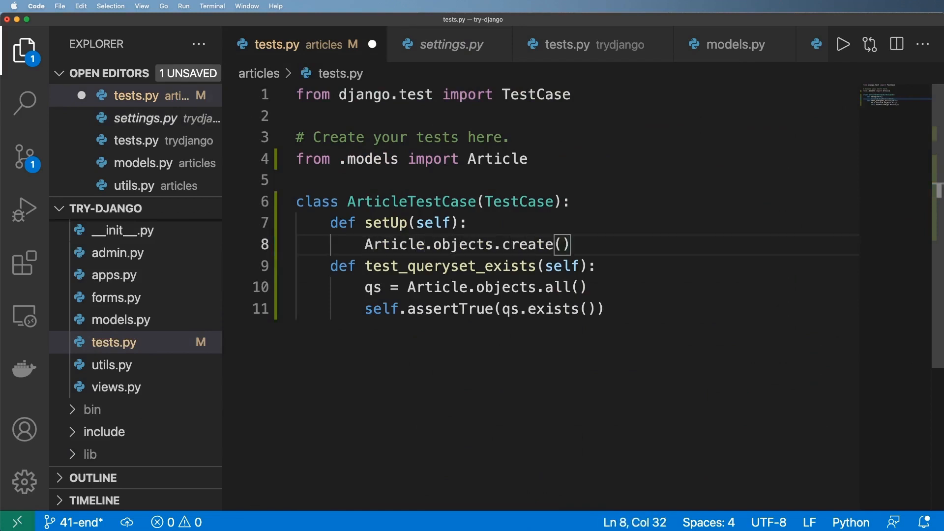
{"action": "type", "text": "title='S'"}
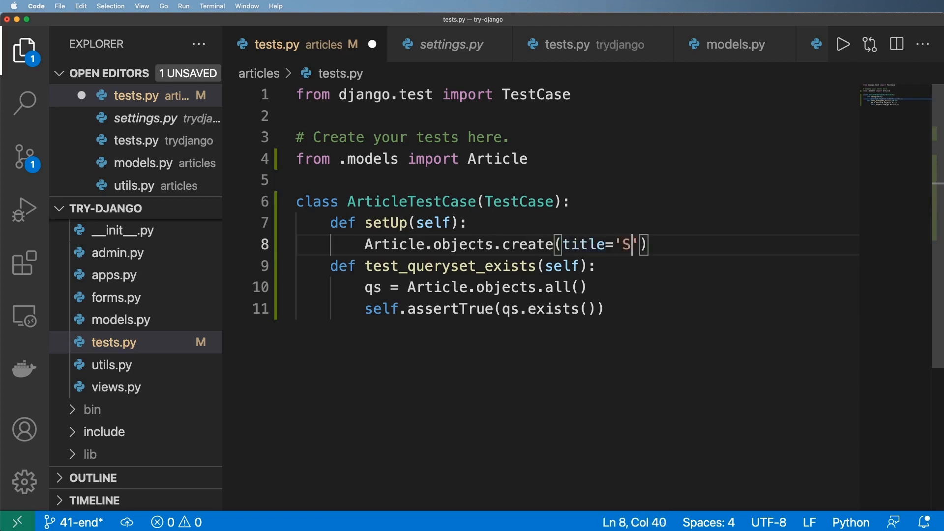
{"action": "type", "text": "ello"}
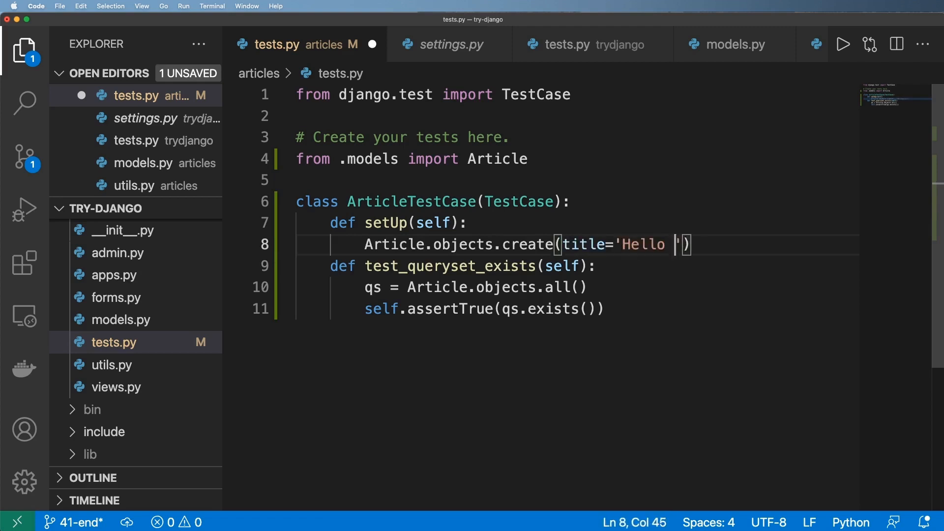
{"action": "type", "text": "world', content='something else"}
{"action": "type", "text": "python manage.py test"}
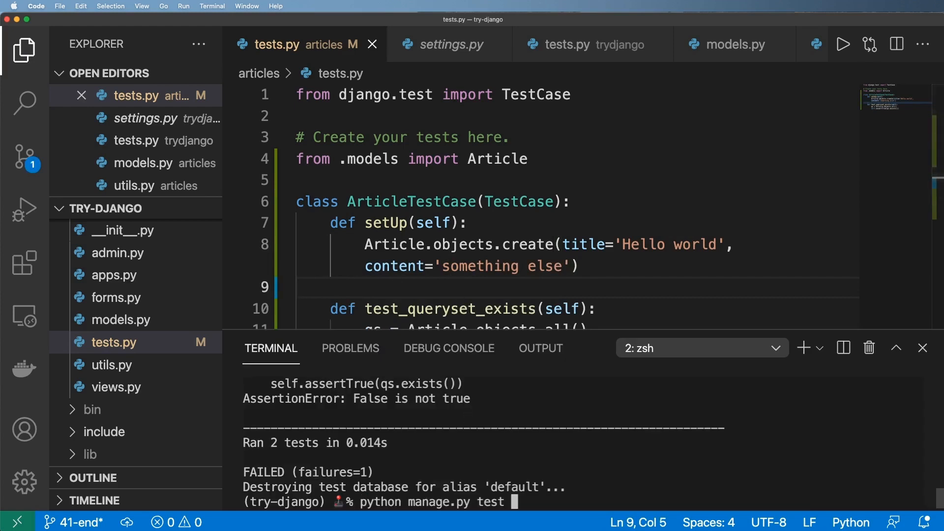
- Rerun the articles tests, now passing, and note the printed pre_save and post_save lines
{"action": "type", "text": "articles"}
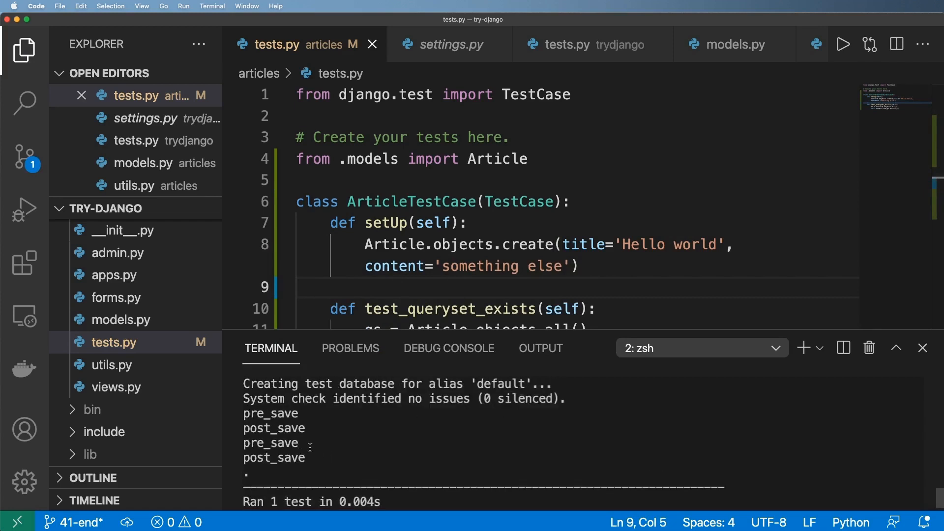
{"action": "left_click_drag", "start_coordinate": [243, 413], "coordinate": [306, 457]}
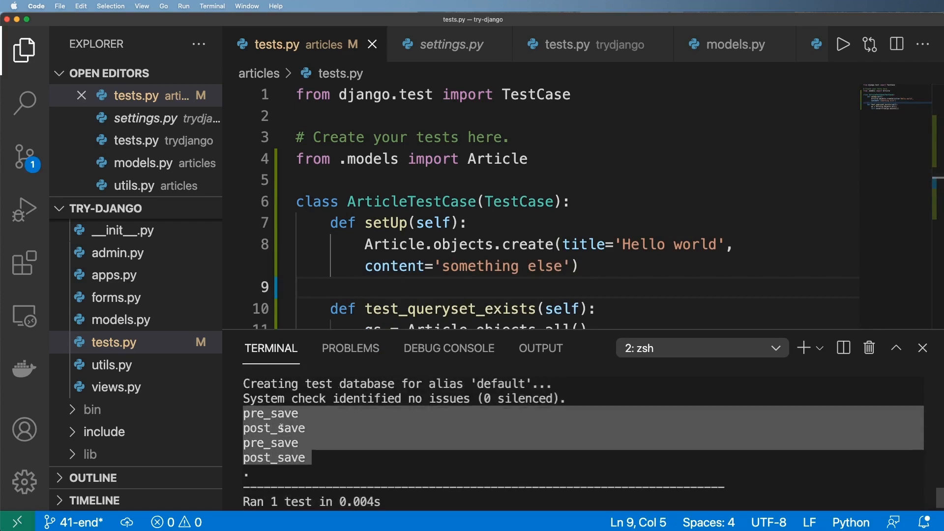
{"action": "left_click_drag", "start_coordinate": [362, 223], "coordinate": [577, 267]}
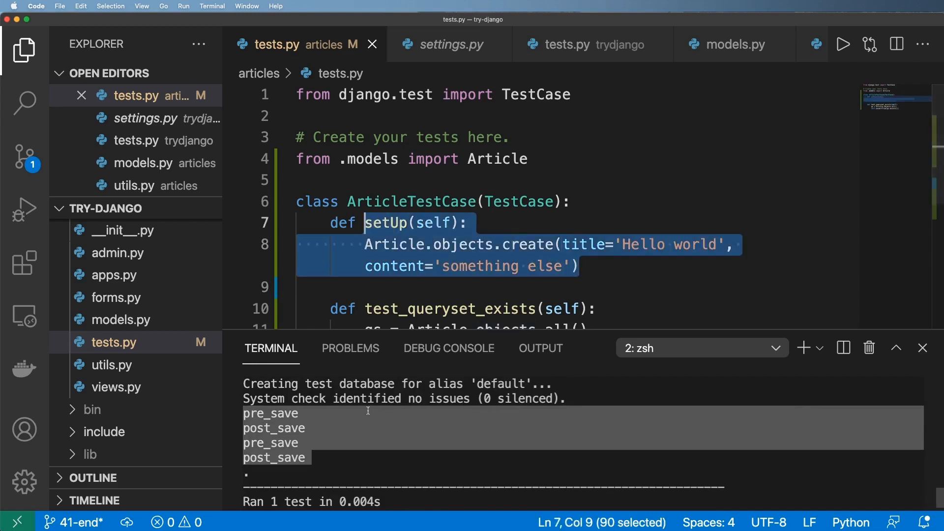
{"action": "scroll", "scroll_direction": "down", "scroll_amount": 3}
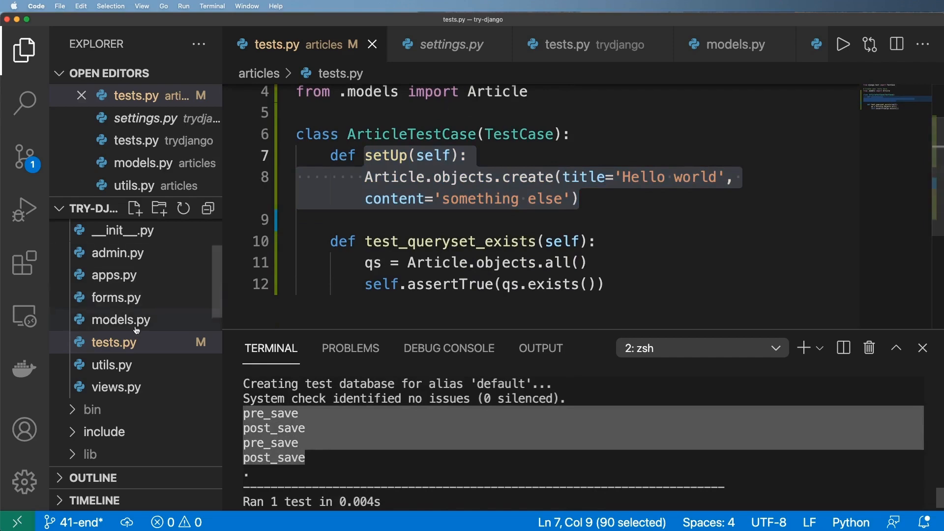
- Inspect the signal handlers in articles/models.py and return to tests.py
{"action": "left_click", "coordinate": [122, 319]}
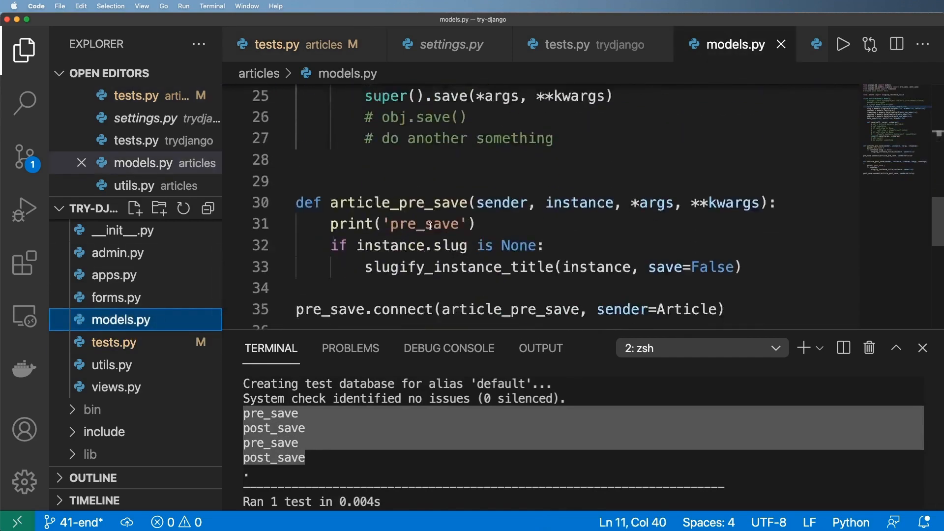
{"action": "double_click", "coordinate": [401, 193]}
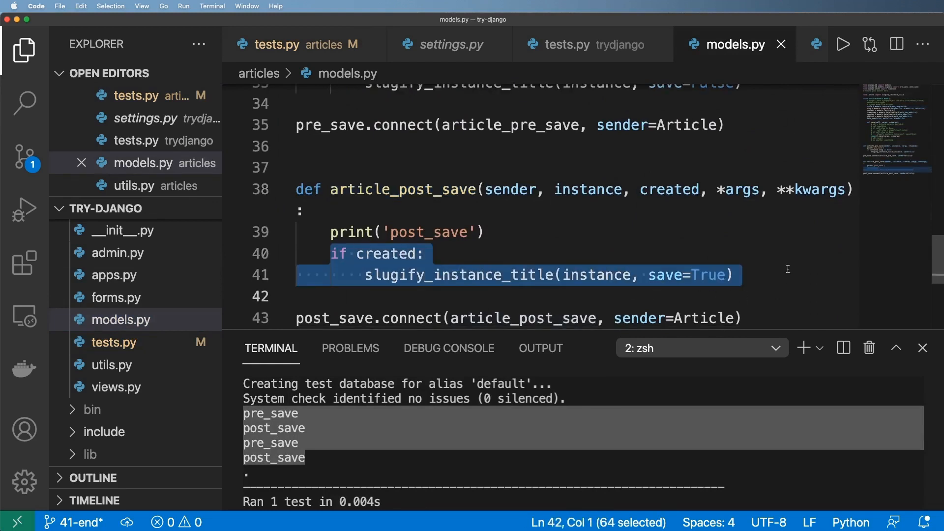
{"action": "mouse_move", "coordinate": [295, 45]}
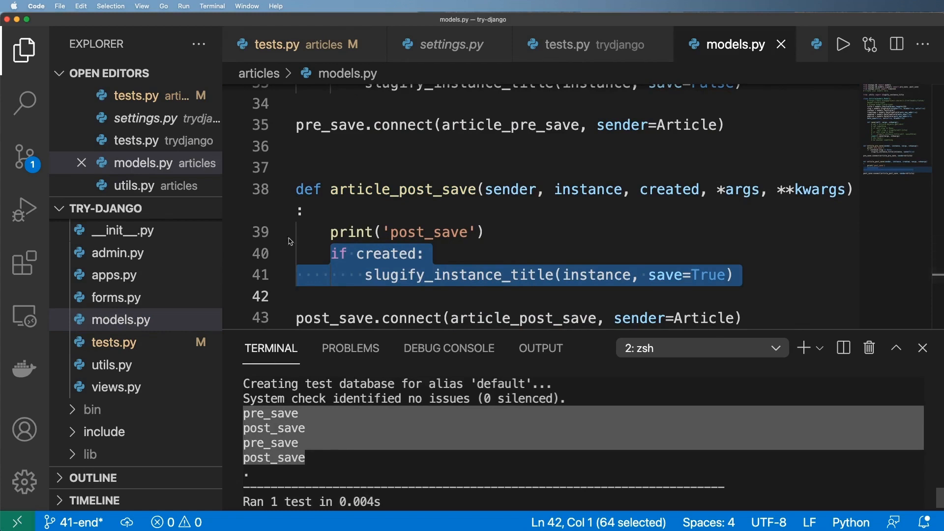
{"action": "left_click", "coordinate": [276, 44]}
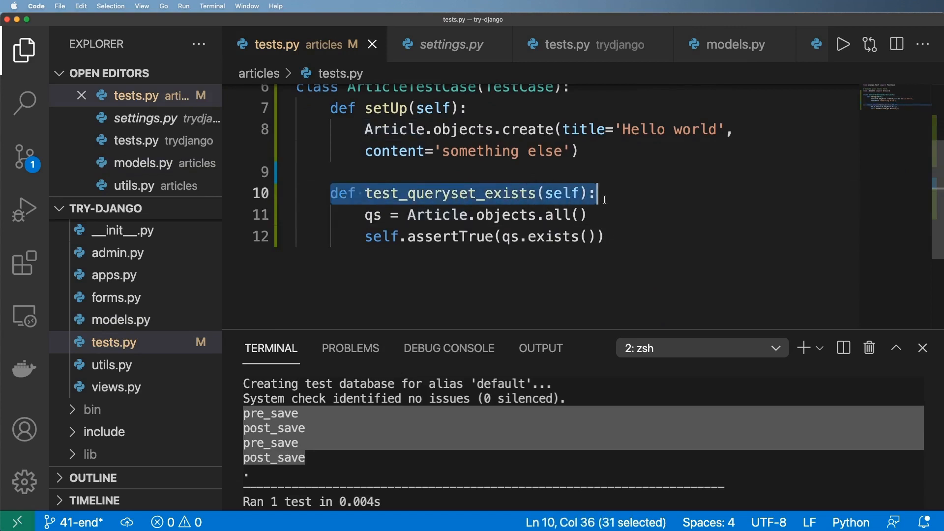
- Duplicate the exists test as test_queryset_count with self.assertEqual(qs.count(), 1)
{"action": "left_click", "coordinate": [602, 237]}
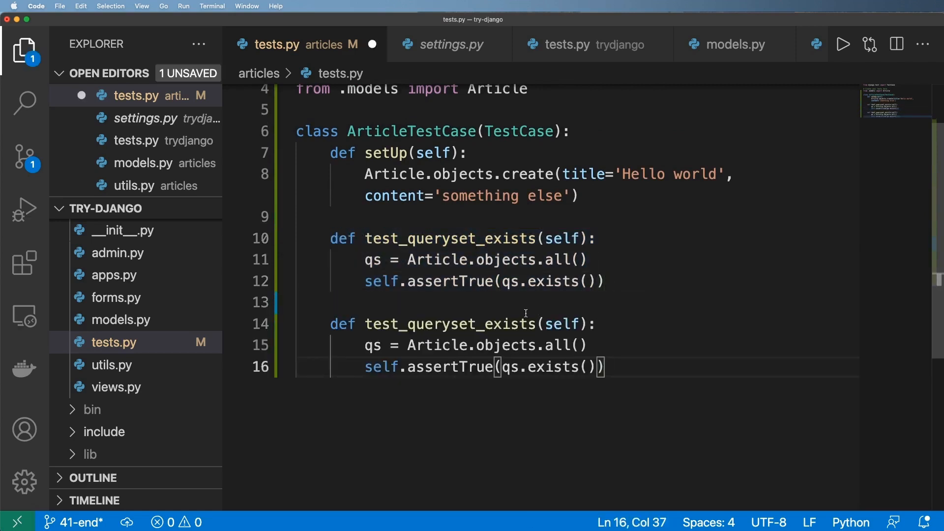
{"action": "double_click", "coordinate": [509, 323]}
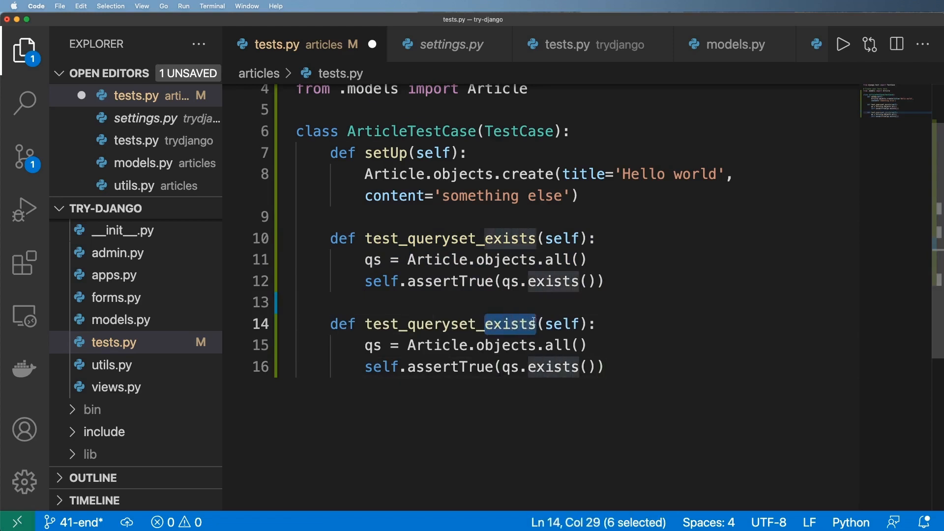
{"action": "type", "text": "count"}
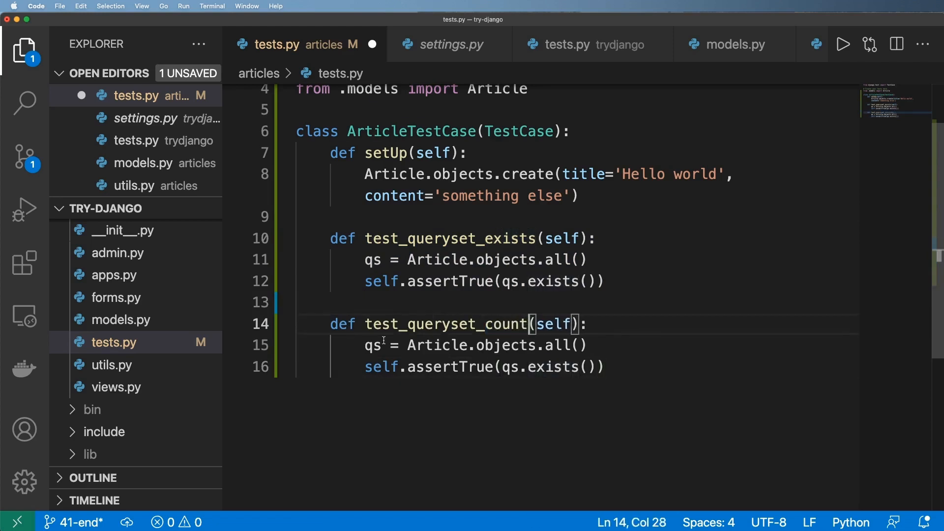
{"action": "double_click", "coordinate": [552, 366]}
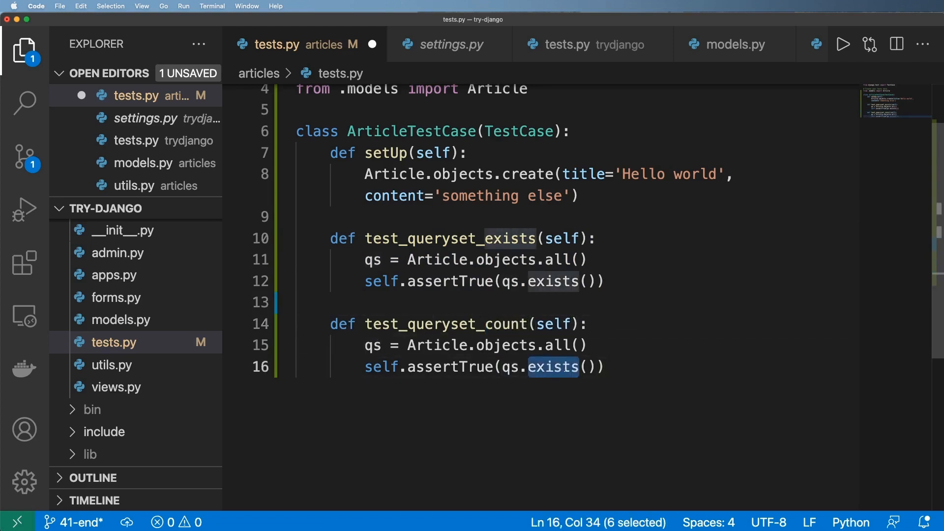
{"action": "type", "text": "count"}
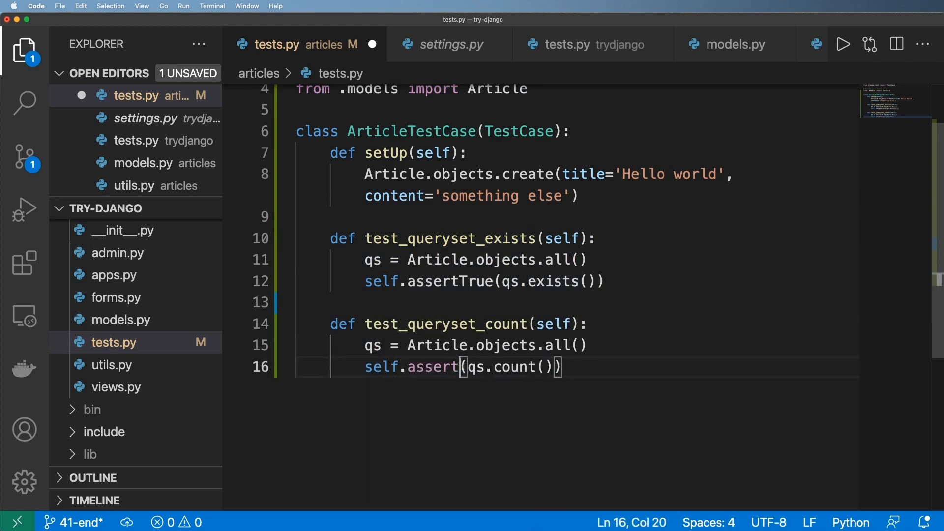
{"action": "type", "text": "Equal"}
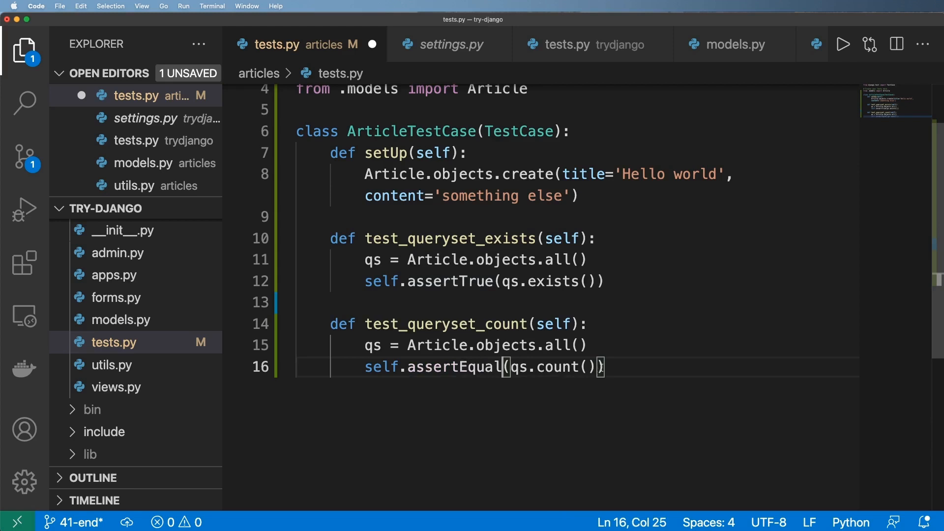
{"action": "type", "text": ", 1"}
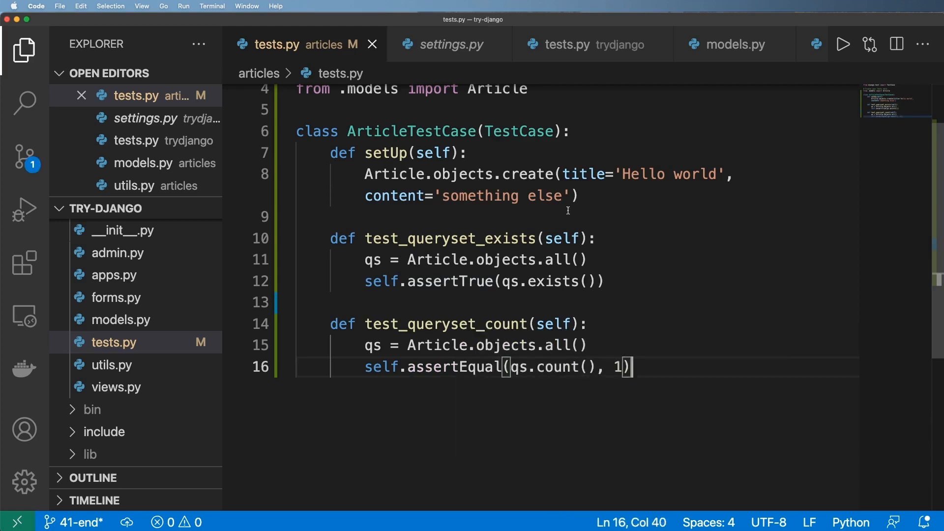
{"action": "left_click", "coordinate": [455, 259]}
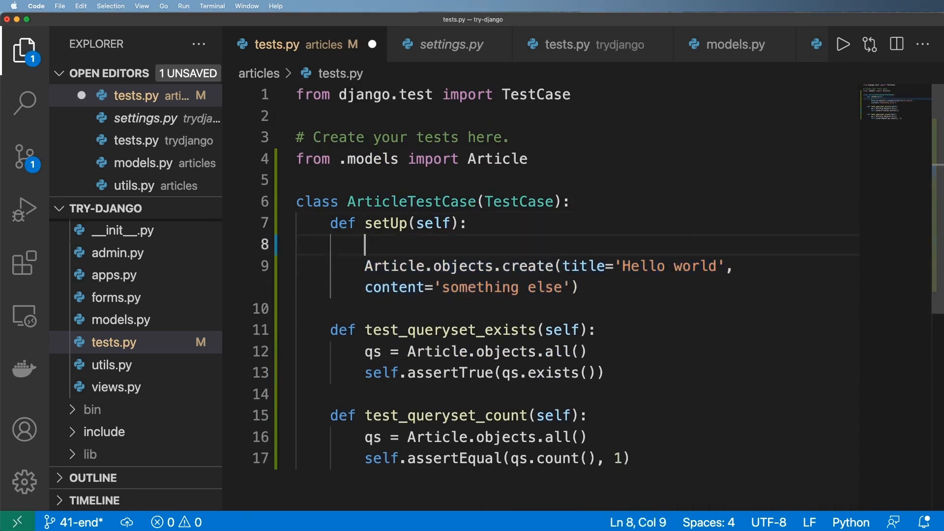
- Wrap the create call in for i in range(0, 5): and expect a count of 5
{"action": "type", "text": "for i"}
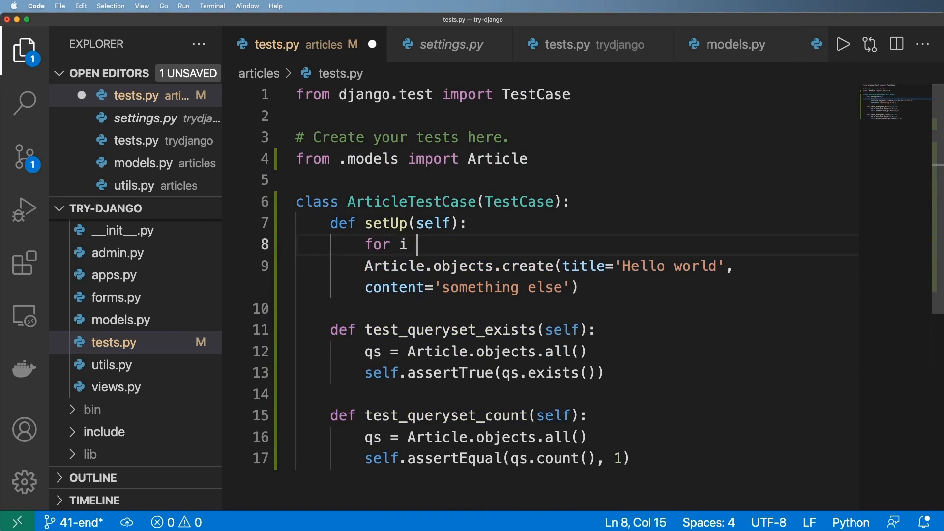
{"action": "type", "text": "in range()"}
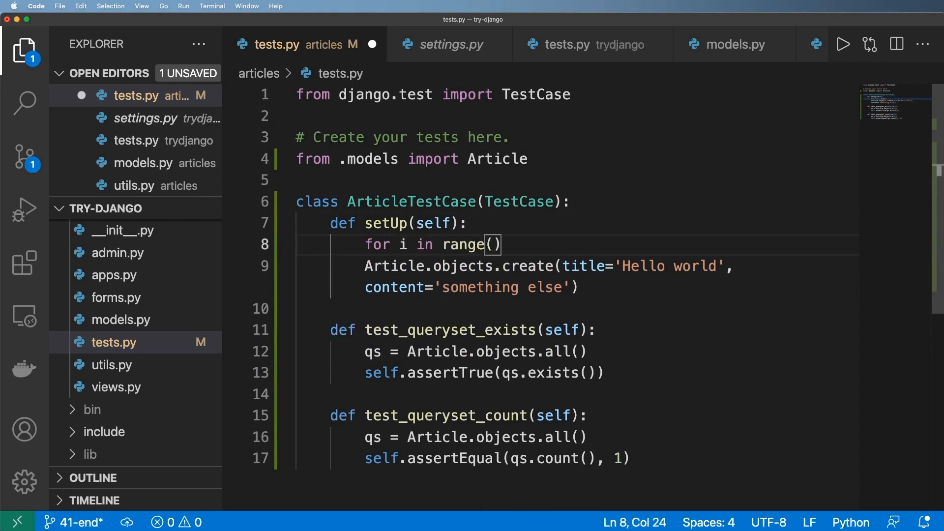
{"action": "type", "text": "0, 5):"}
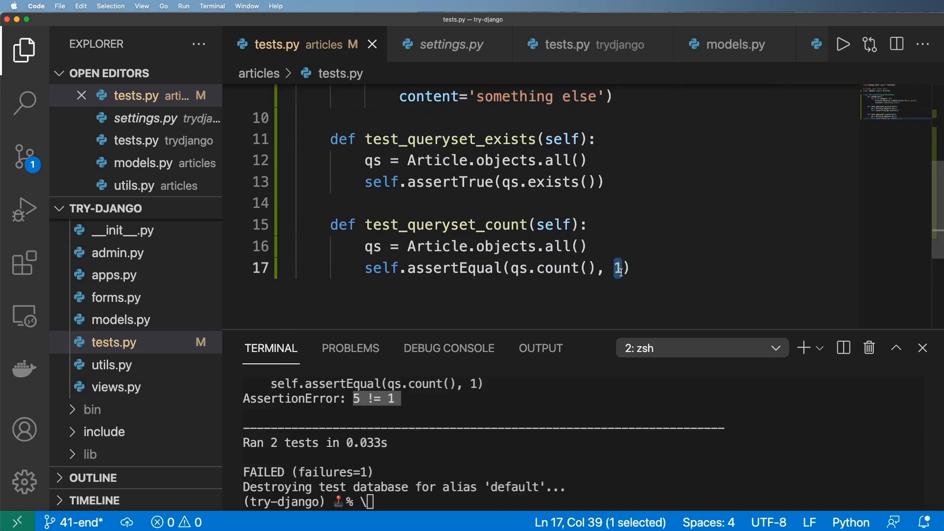
{"action": "type", "text": "5"}
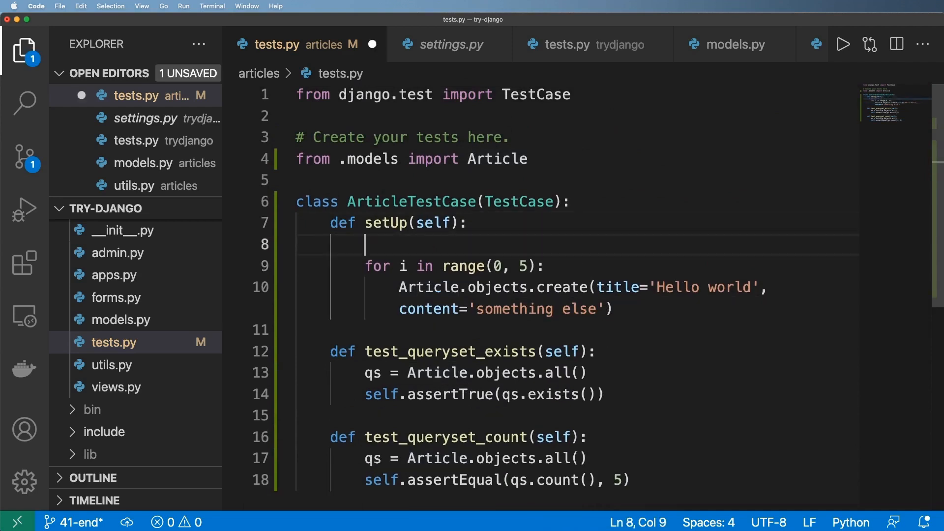
- Store self.number_of_articles = 5 in setUp and use it for the range and count assertion
{"action": "type", "text": "self.number_"}
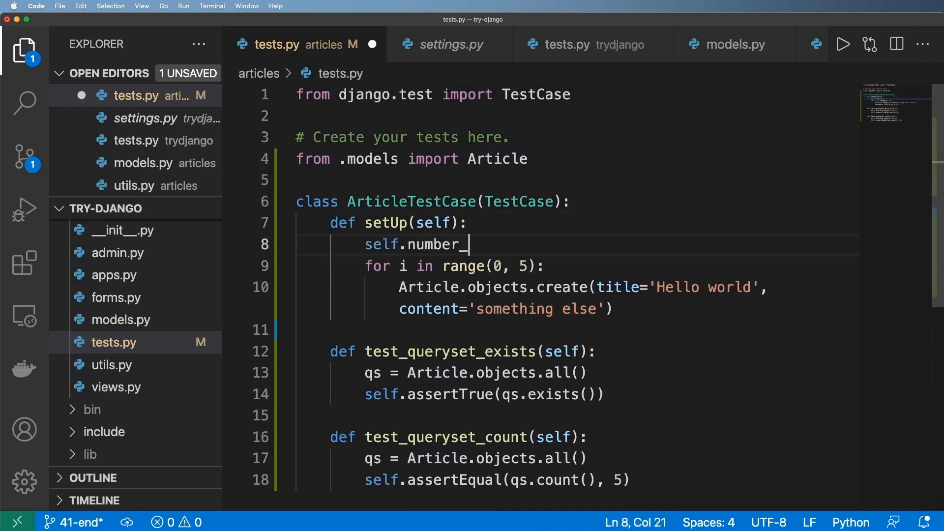
{"action": "type", "text": "of_articles ="}
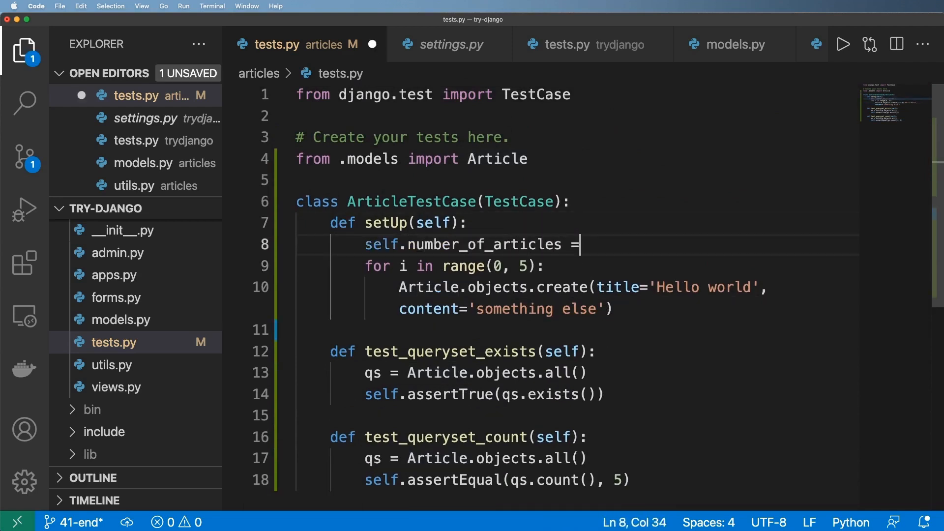
{"action": "type", "text": "5"}
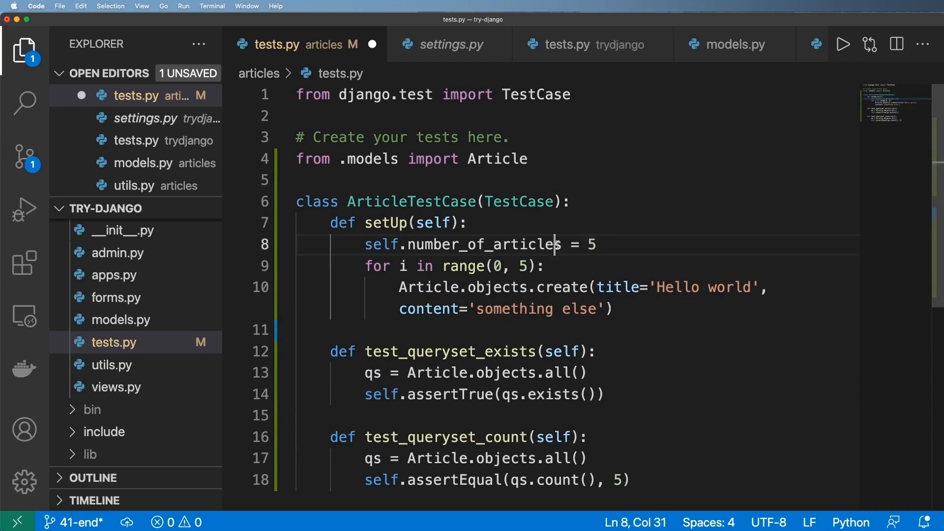
{"action": "left_click_drag", "start_coordinate": [557, 245], "coordinate": [374, 244]}
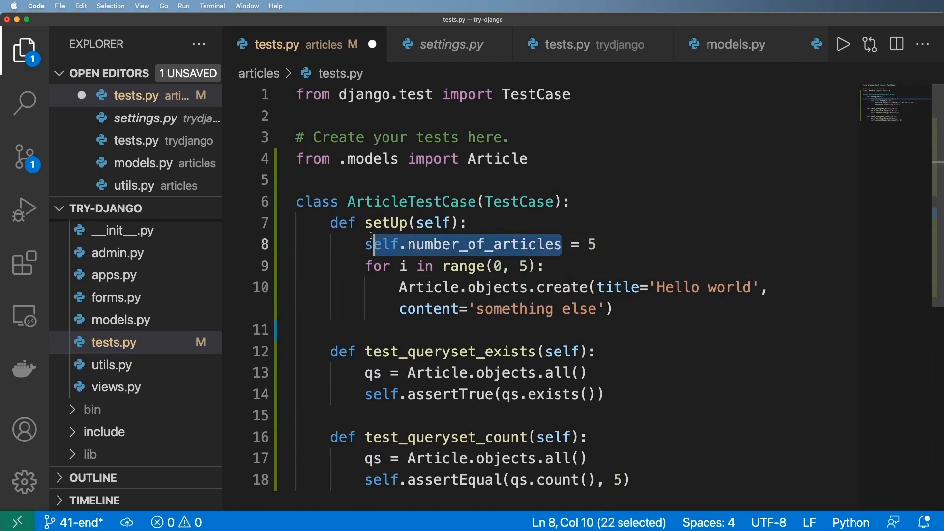
{"action": "type", "text": "self.number_of_articles"}
{"action": "type", "text": "def"}
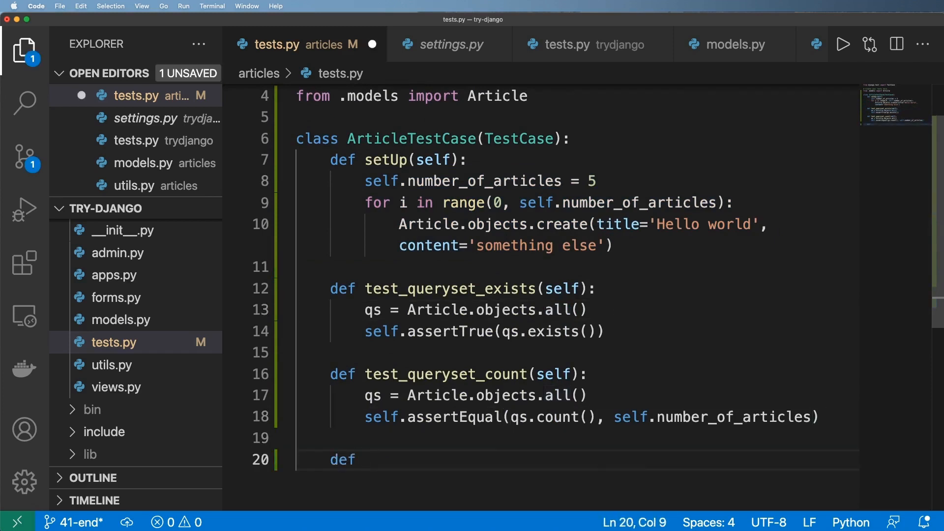
- Start a test_hello_world_slug test that fetches an article object from Article.objects.all()
{"action": "type", "text": "test_"}
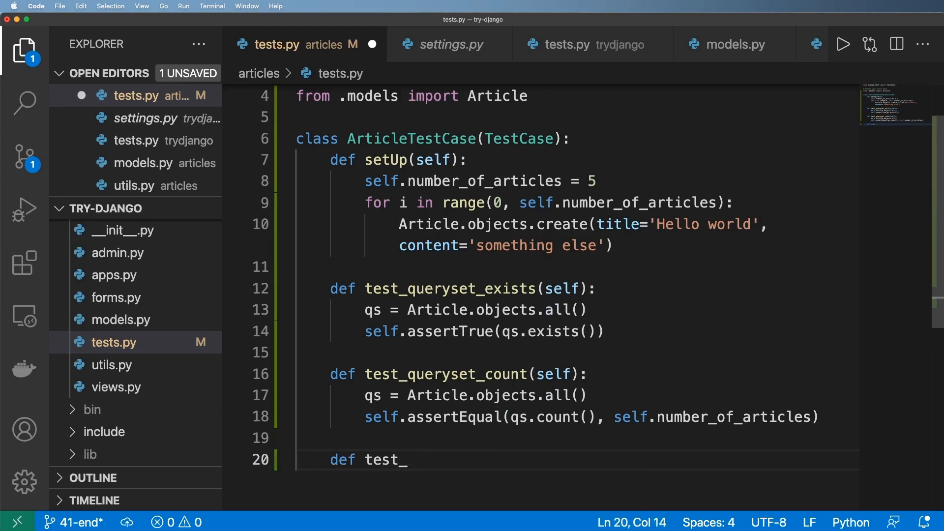
{"action": "type", "text": "hello_world_slug(self):"}
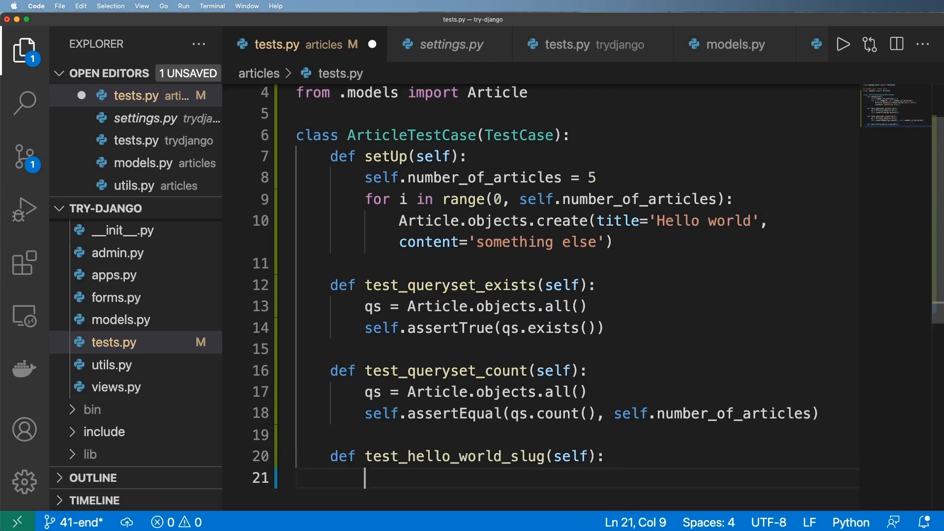
{"action": "type", "text": "qs ="}
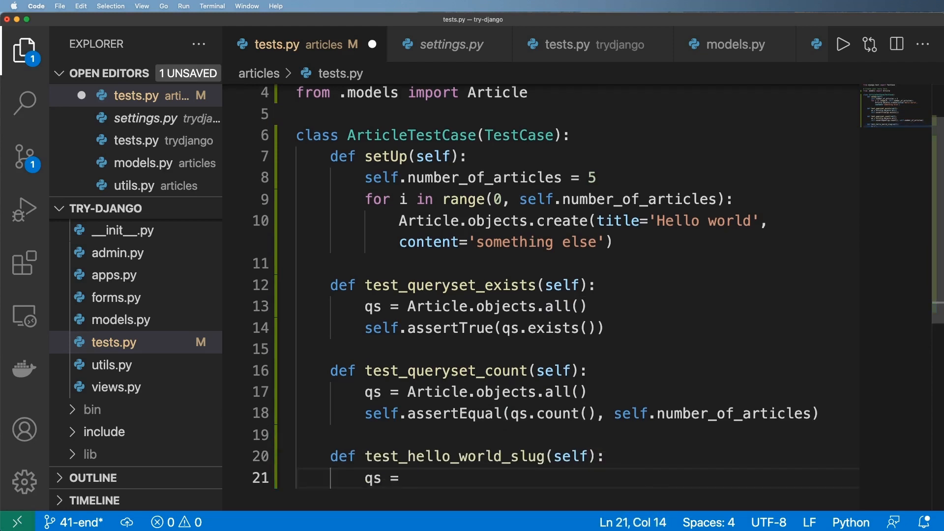
{"action": "mouse_move", "coordinate": [734, 382]}
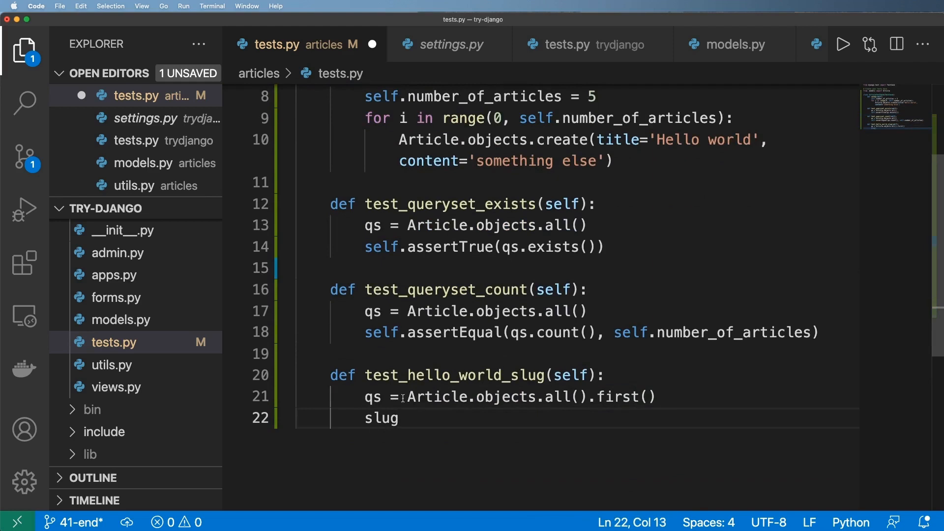
{"action": "type", "text": "obj"}
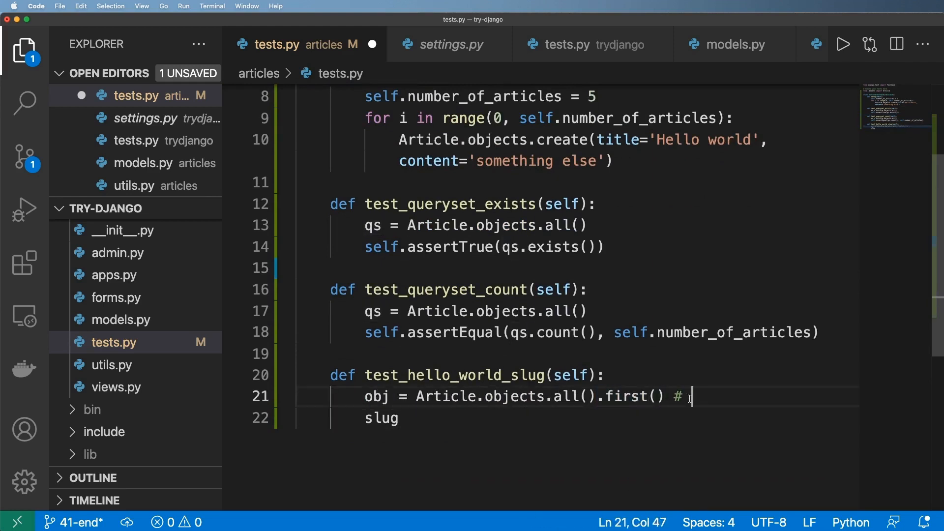
{"action": "type", "text": "[0]"}
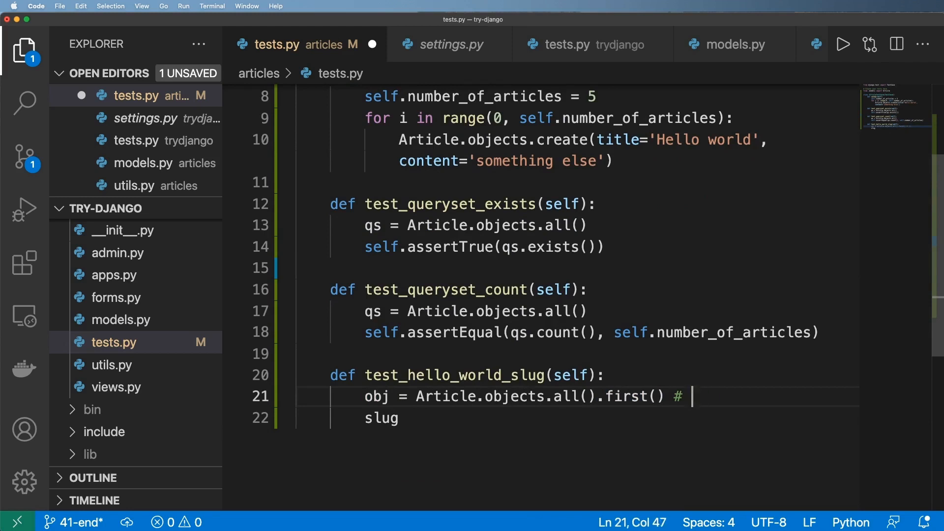
{"action": "type", "text": "las"}
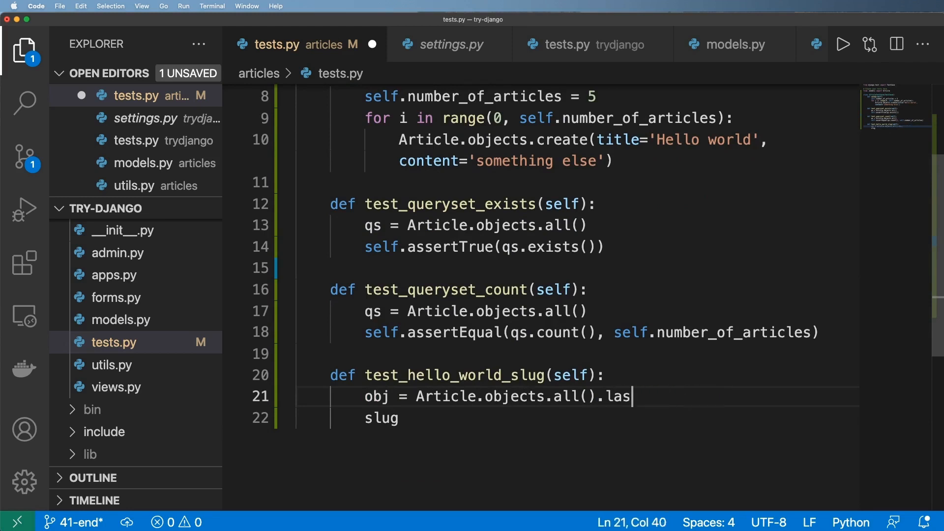
{"action": "type", "text": "t() #"}
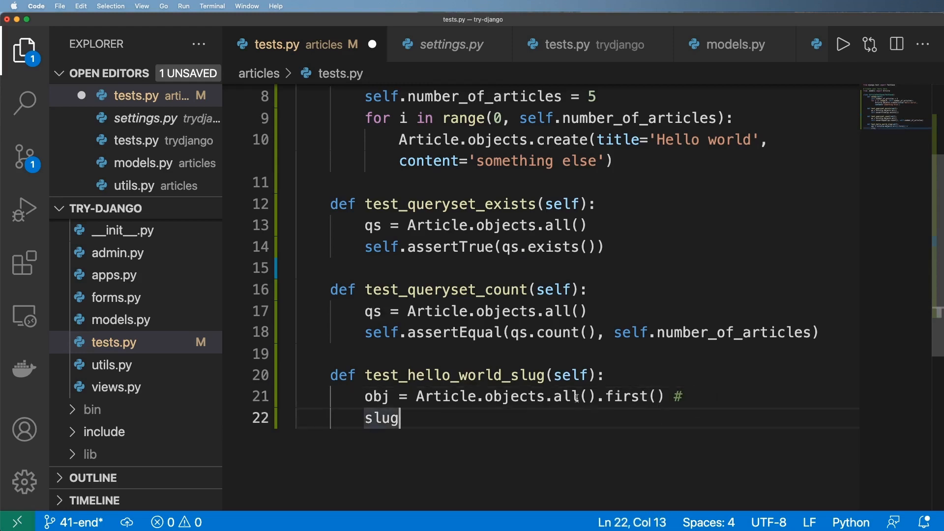
- Make the query take the first article ordered by "id"
{"action": "double_click", "coordinate": [470, 396]}
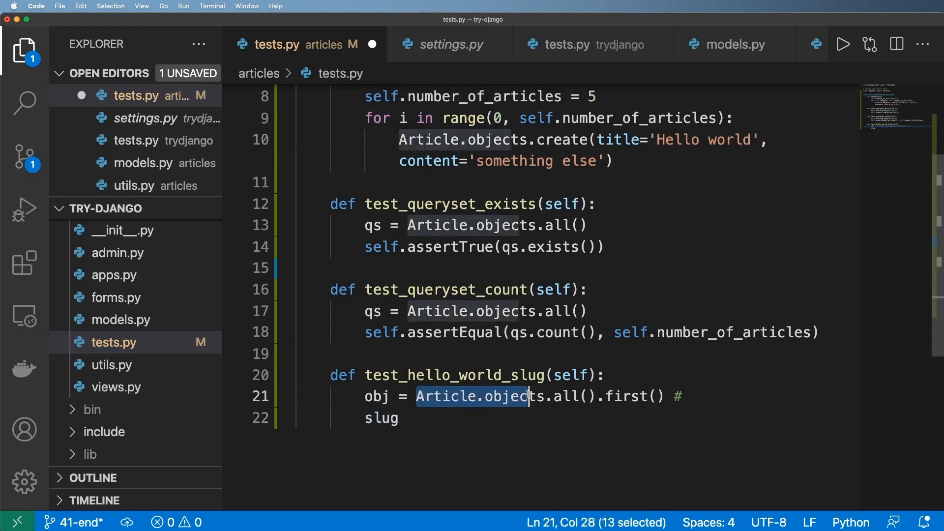
{"action": "left_click", "coordinate": [587, 396]}
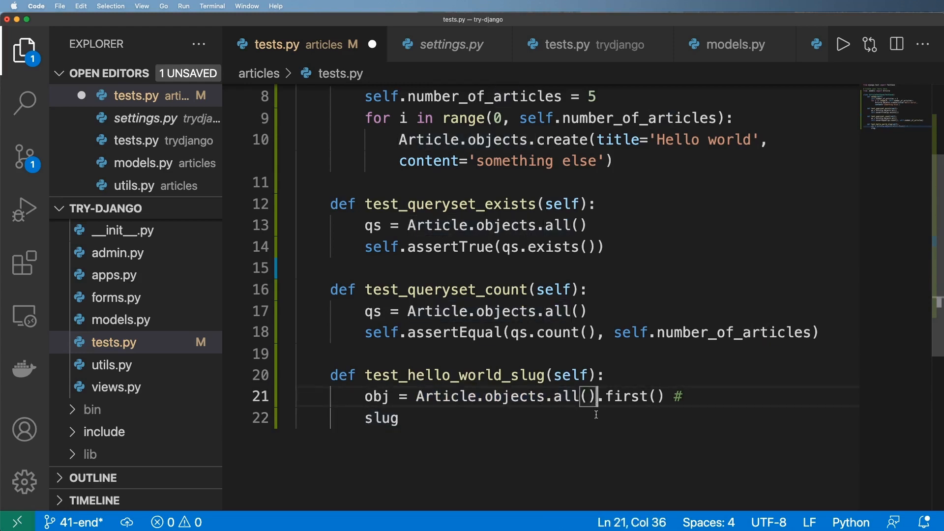
{"action": "type", "text": "order_by()."}
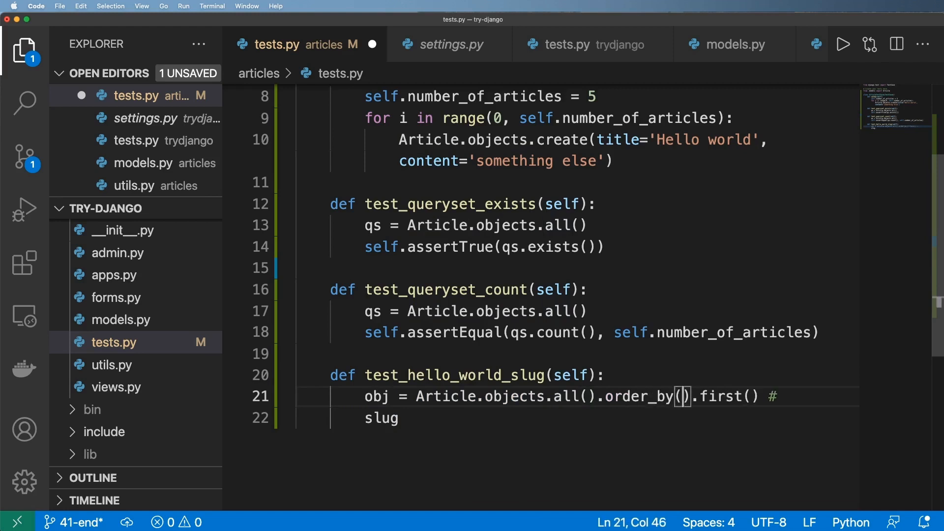
{"action": "type", "text": "\"id\""}
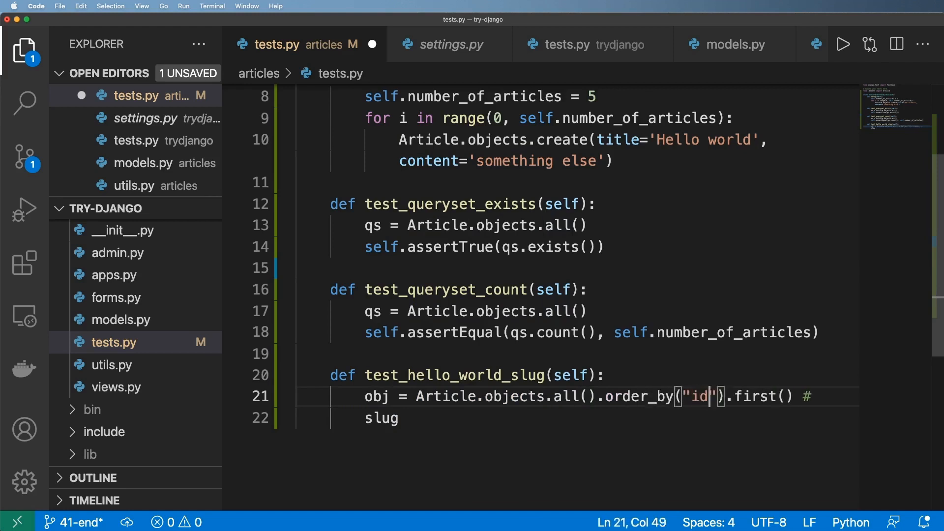
{"action": "double_click", "coordinate": [695, 396]}
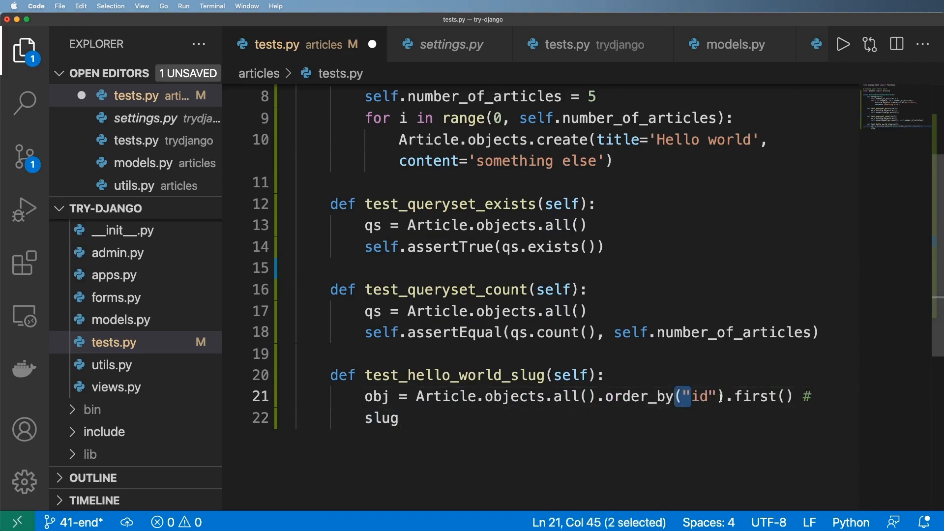
{"action": "mouse_move", "coordinate": [696, 386]}
{"action": "type", "text": " = o"}
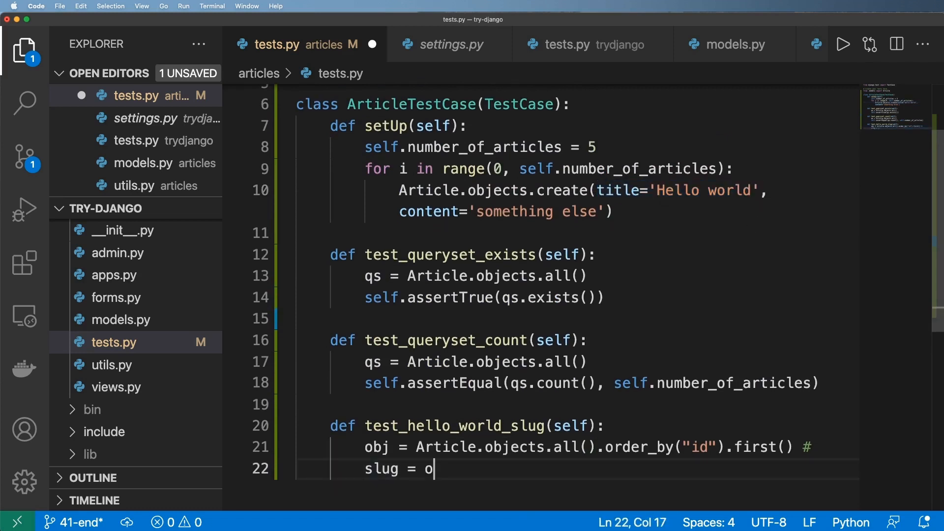
- Read obj.slug and assert it equals 'hello-world'
{"action": "type", "text": "bj.slug"}
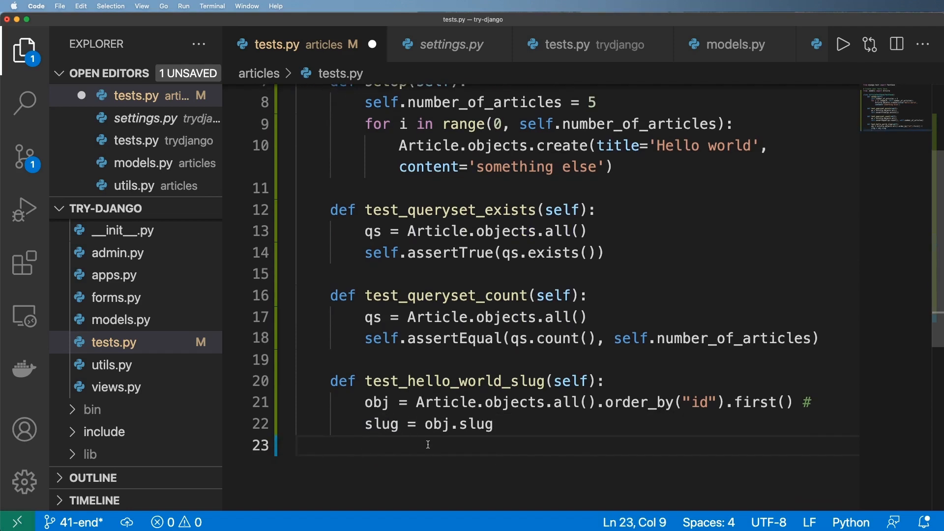
{"action": "type", "text": "self."}
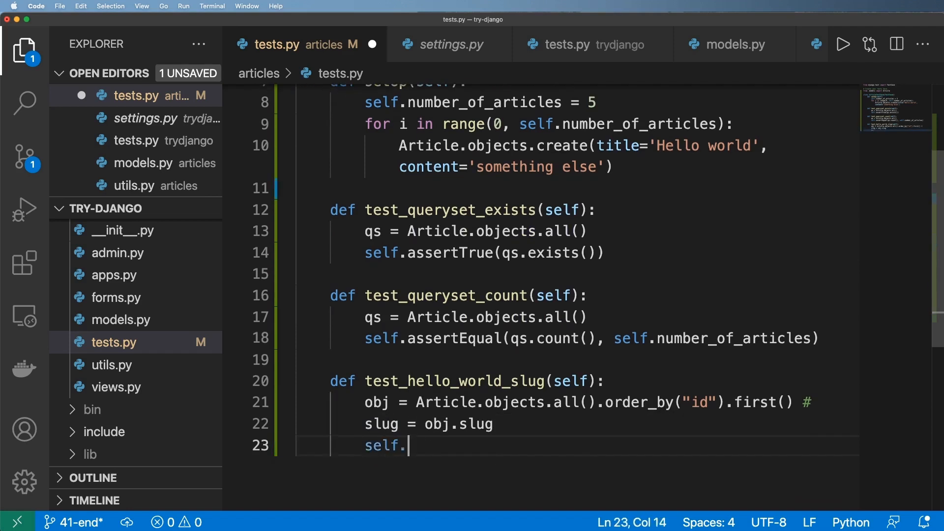
{"action": "type", "text": "assertQuea"}
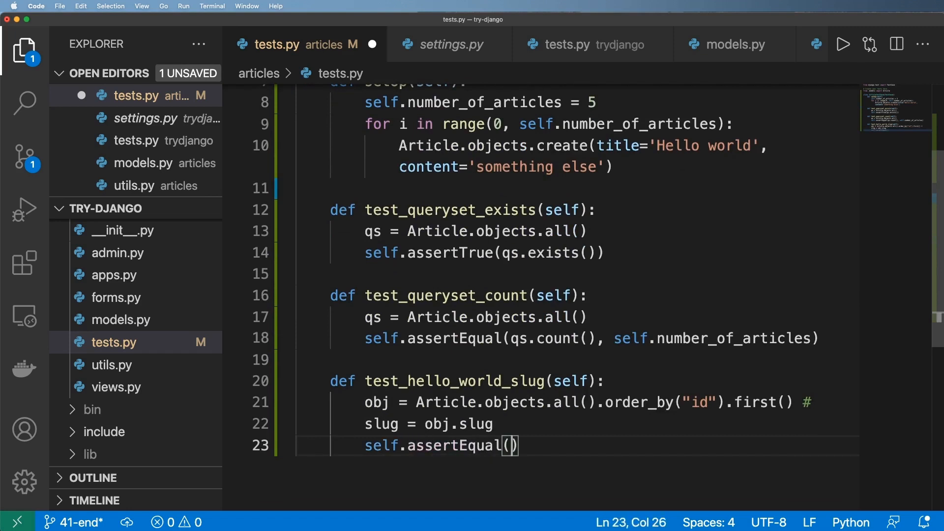
{"action": "type", "text": "slug, 'hello'"}
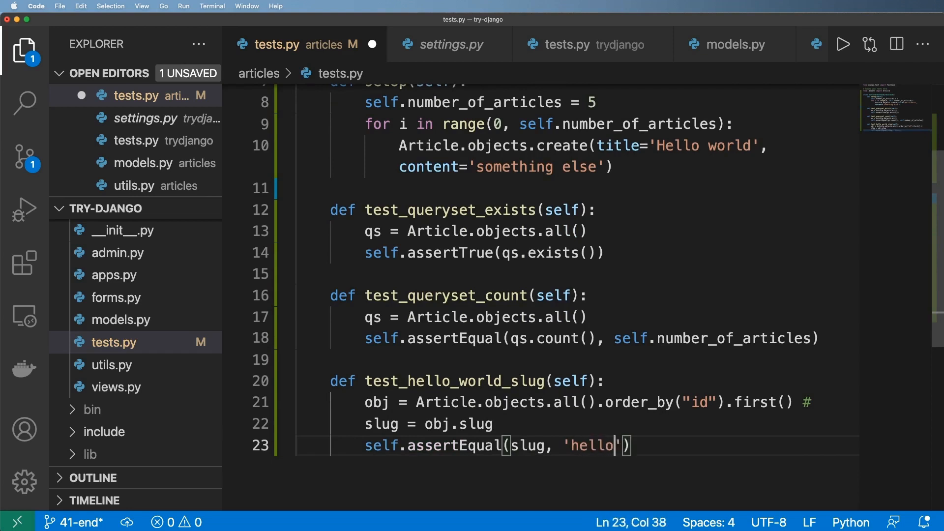
{"action": "type", "text": "-wo"}
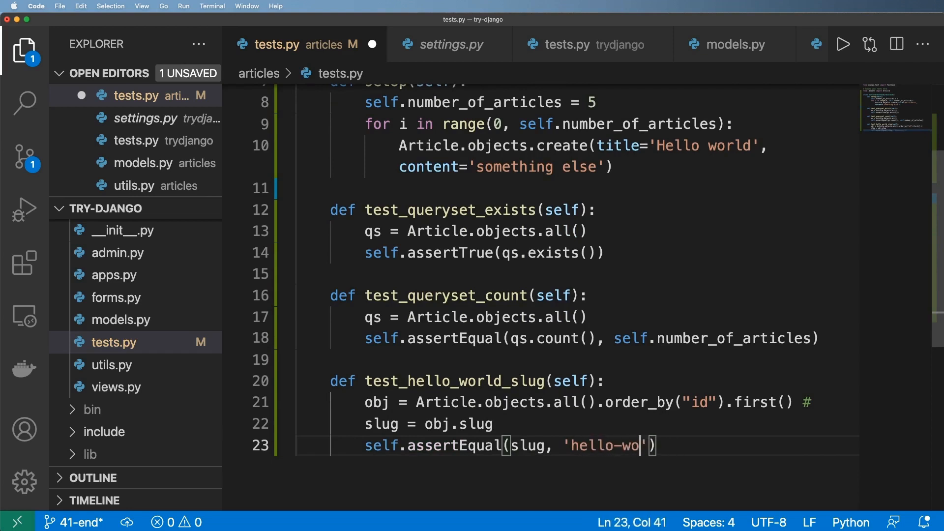
{"action": "type", "text": "rld"}
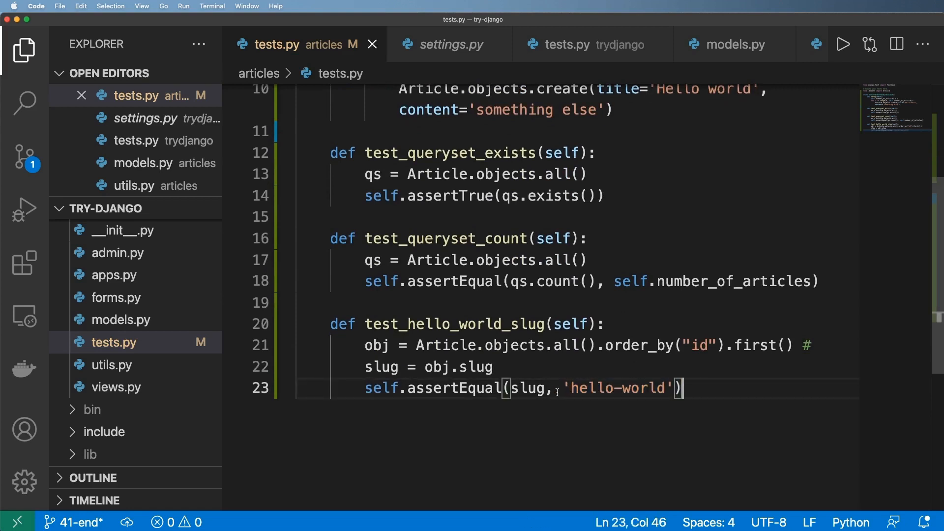
- Review utils.py, then import slugify from django.utils.text into tests.py
{"action": "double_click", "coordinate": [615, 387]}
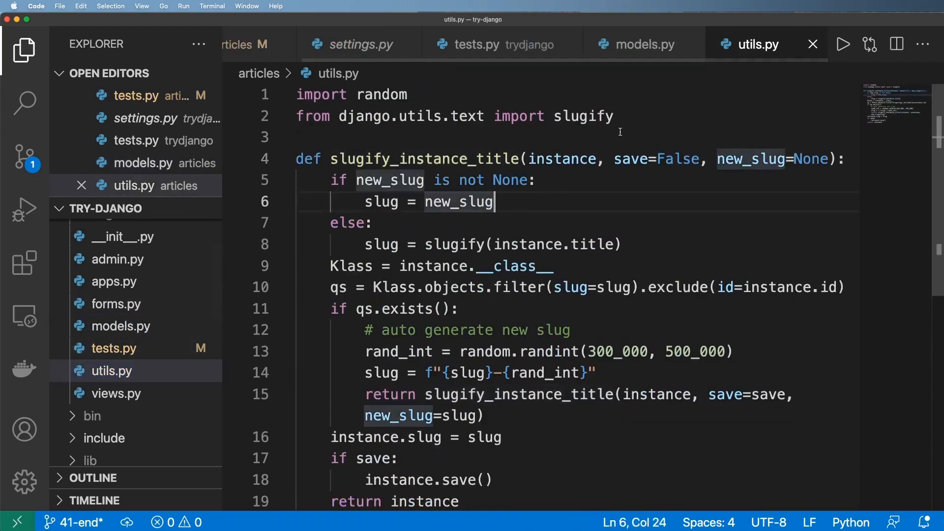
{"action": "left_click", "coordinate": [271, 44]}
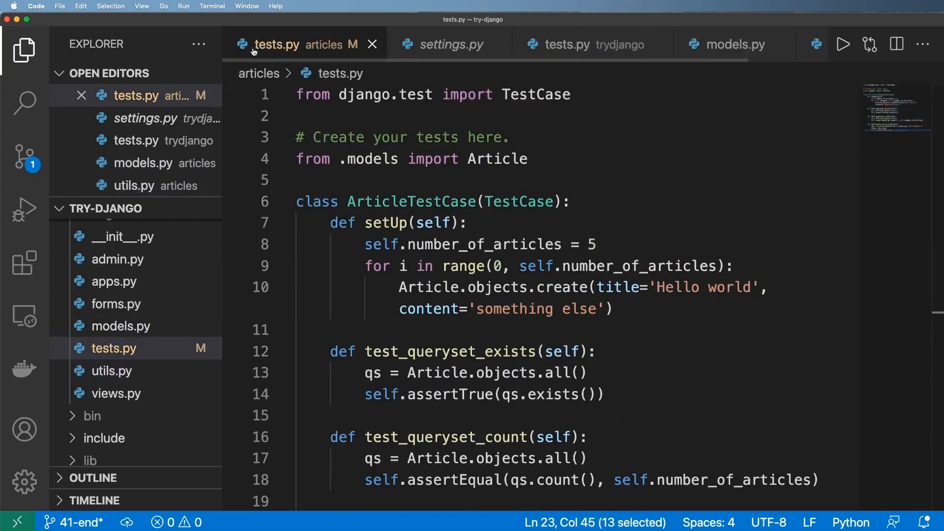
{"action": "type", "text": "from django.utils.text import slugify"}
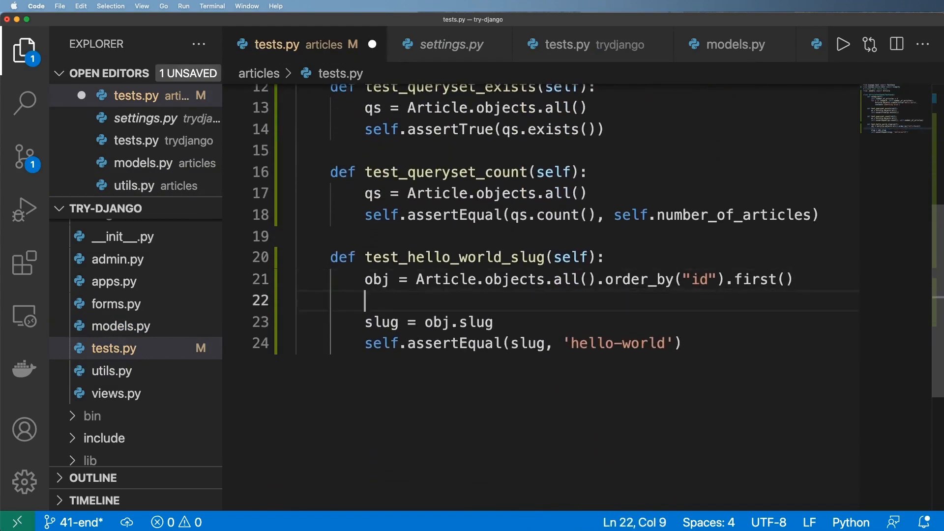
- Add title = obj.title and slugified_title = slugify(title) to the slug test
{"action": "type", "text": "title ="}
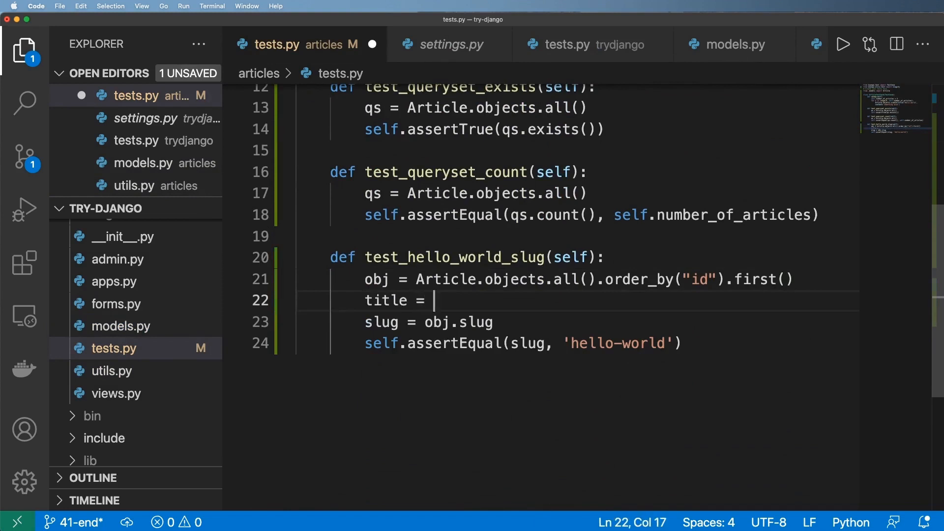
{"action": "type", "text": "obj.title"}
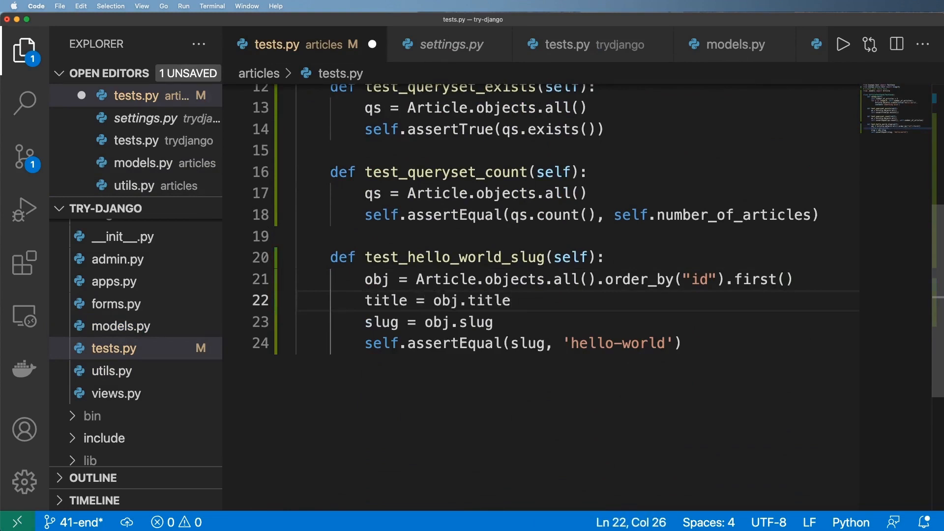
{"action": "key", "text": "Enter"}
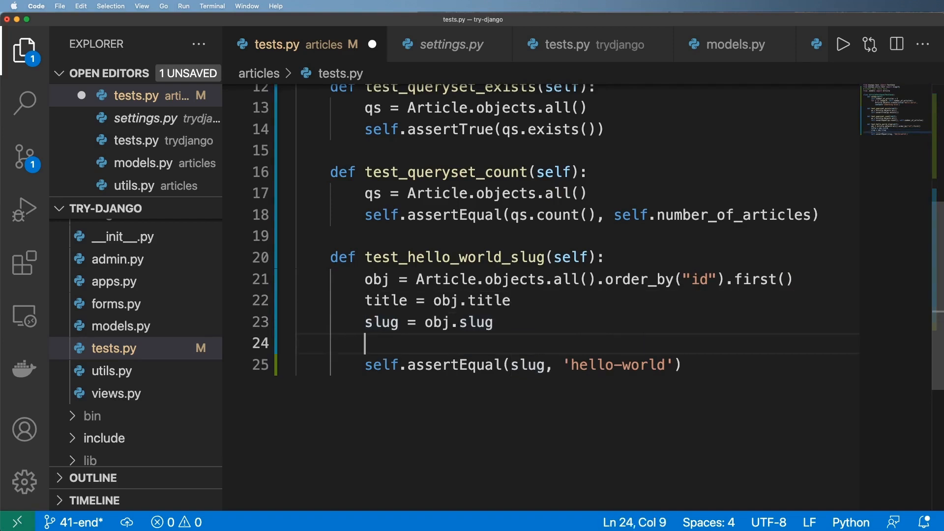
{"action": "type", "text": "slugif"}
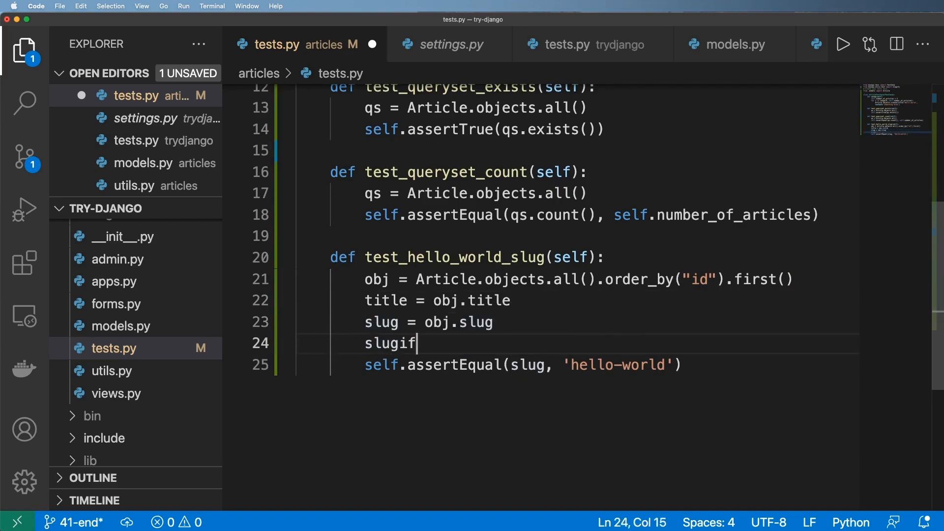
{"action": "type", "text": "ied_t"}
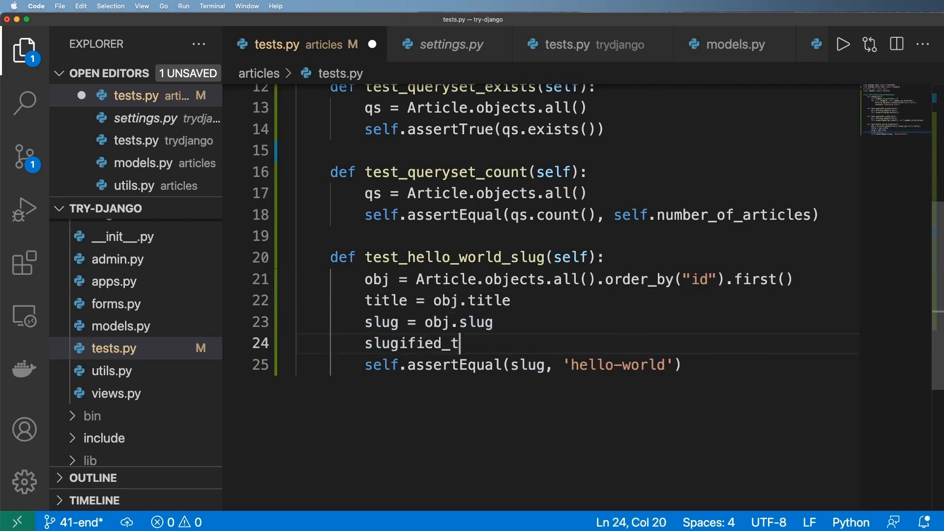
{"action": "type", "text": "itle = slugify("}
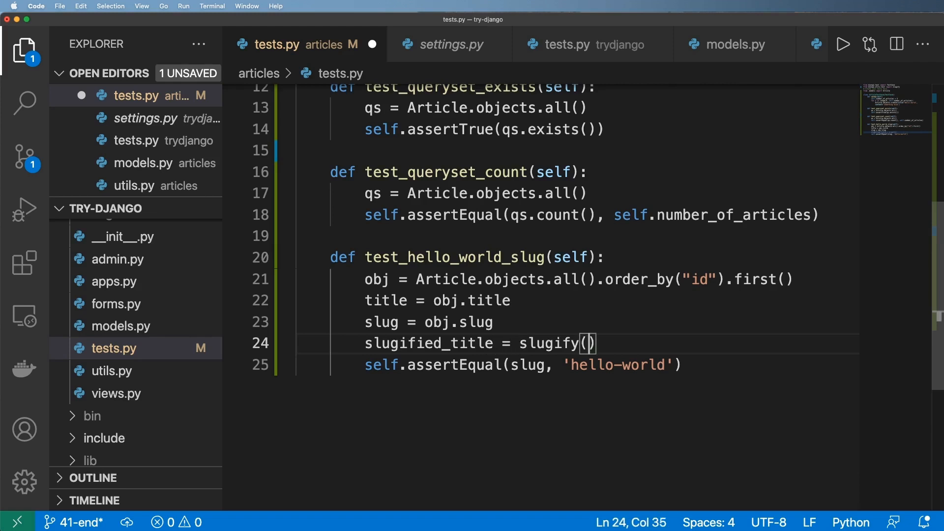
{"action": "double_click", "coordinate": [385, 301]}
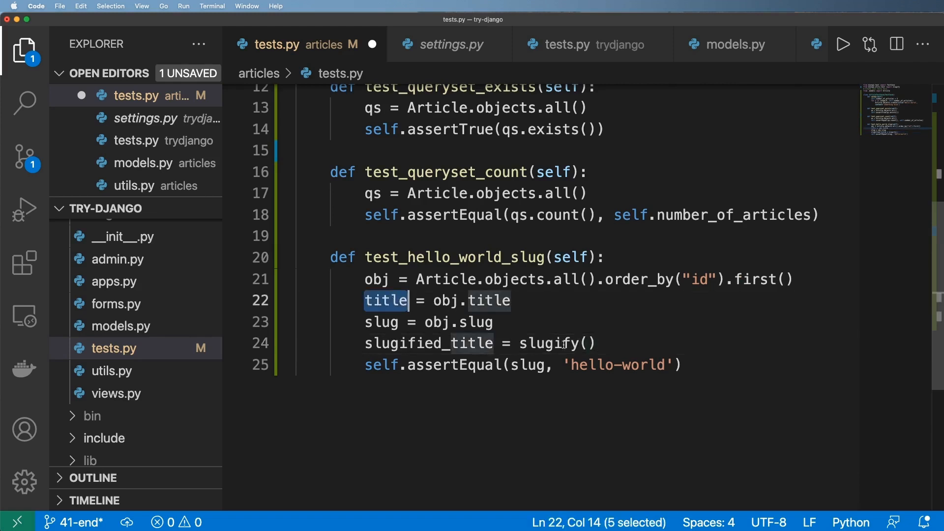
{"action": "type", "text": "title"}
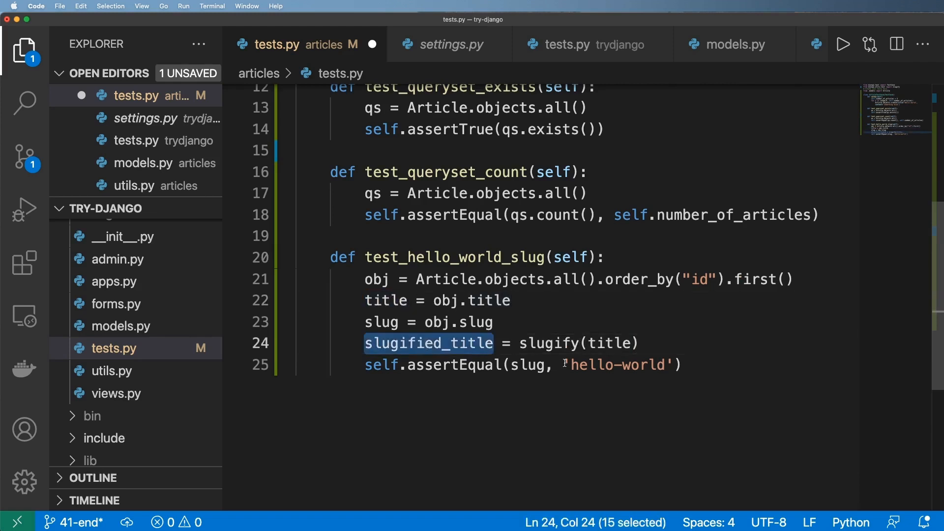
- Assert the slug equals slugified_title, then check the slugify call against models.py
{"action": "type", "text": "slugified_title"}
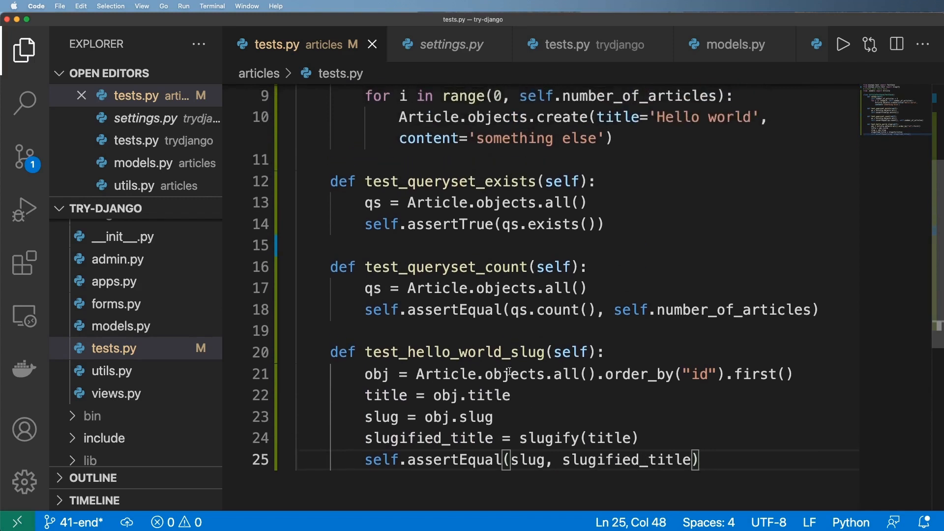
{"action": "mouse_move", "coordinate": [357, 372]}
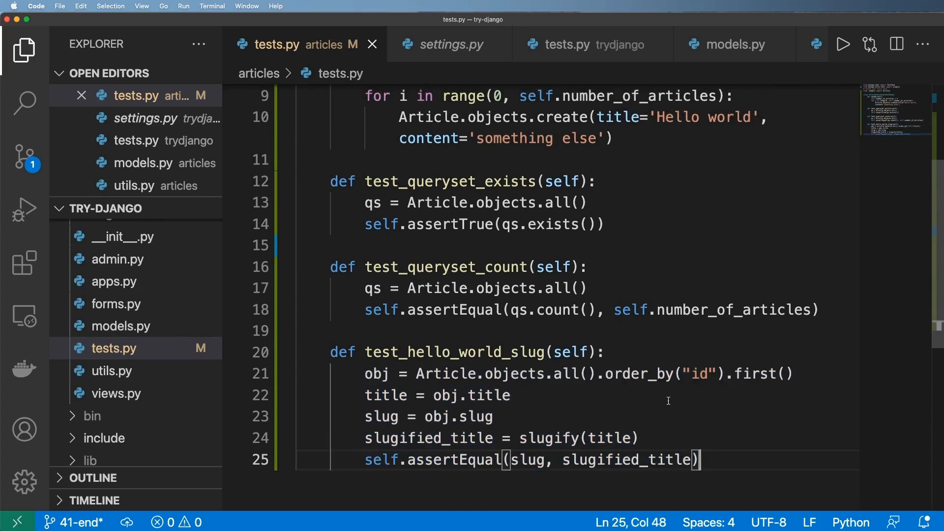
{"action": "scroll", "scroll_direction": "down", "scroll_amount": 3}
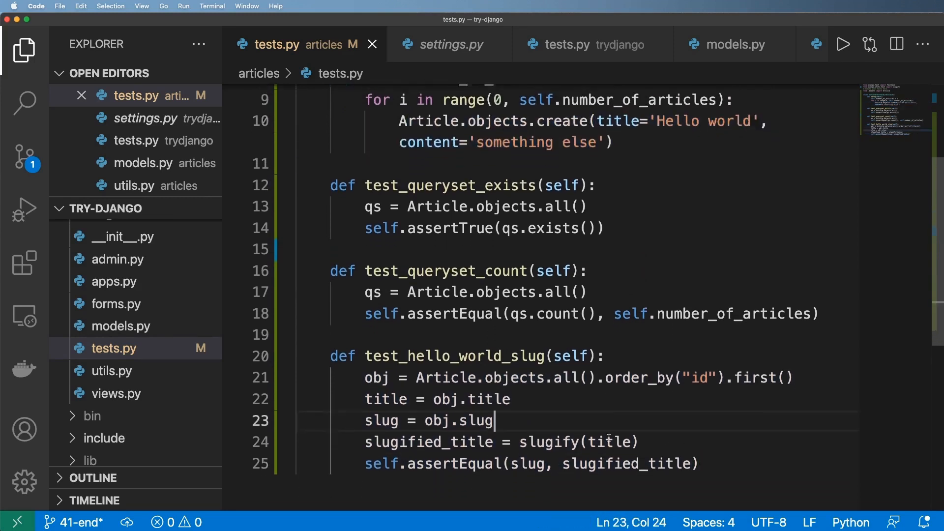
{"action": "double_click", "coordinate": [546, 441]}
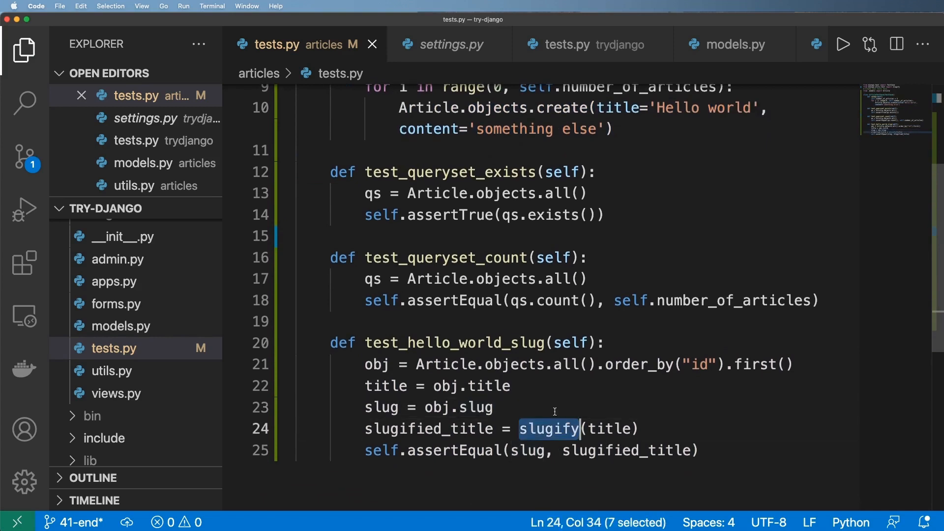
{"action": "mouse_move", "coordinate": [566, 33]}
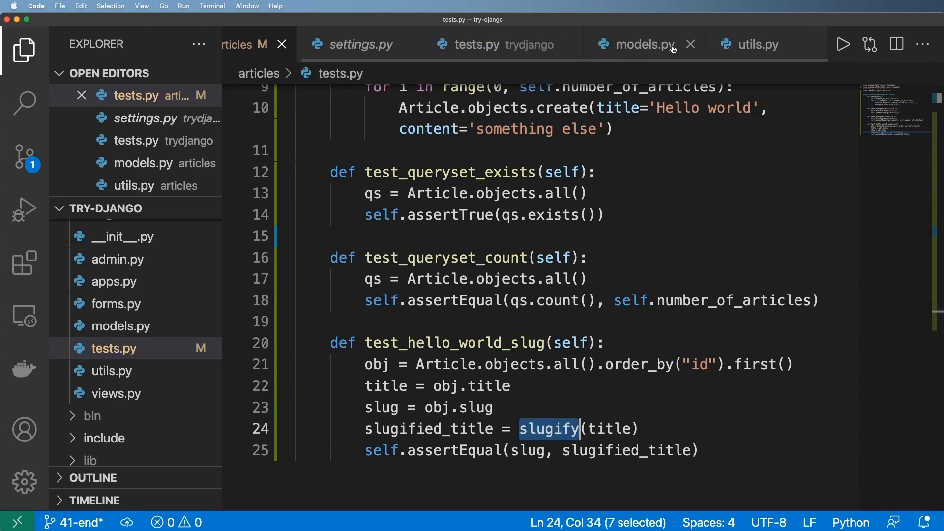
{"action": "left_click", "coordinate": [755, 44]}
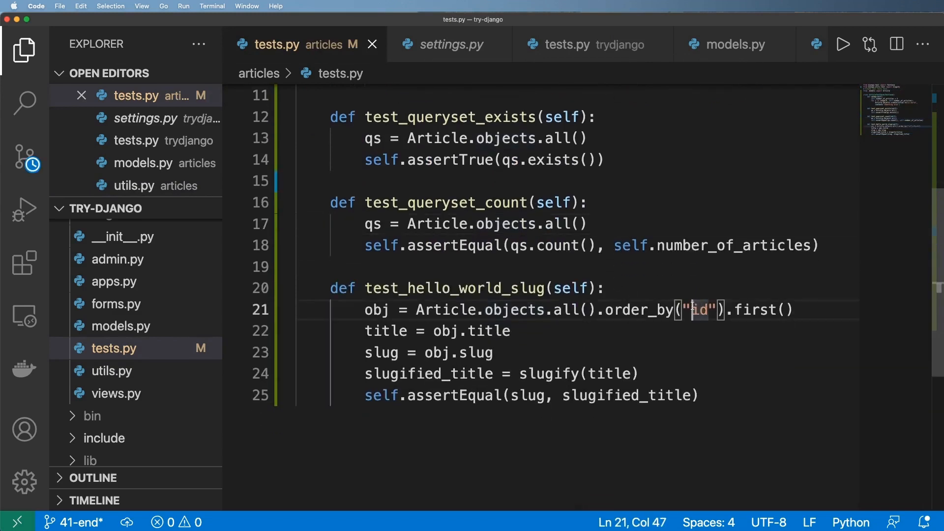
- Try ordering by "-id", then revert the query back to ordering by "id"
{"action": "type", "text": "-"}
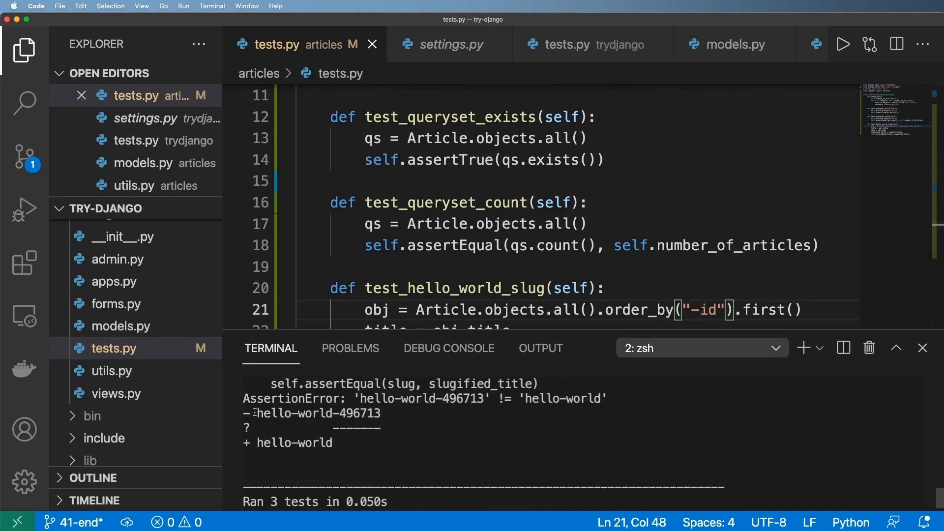
{"action": "double_click", "coordinate": [294, 442]}
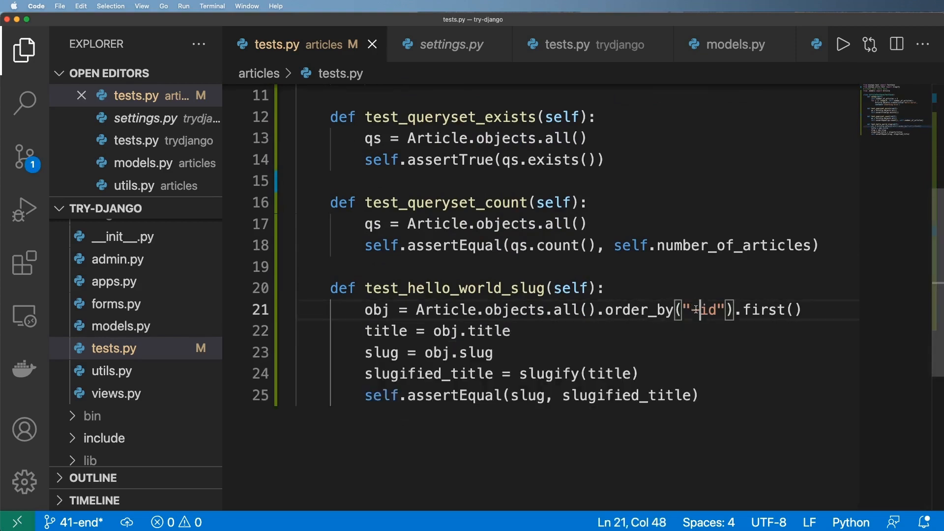
{"action": "key", "text": "Backspace"}
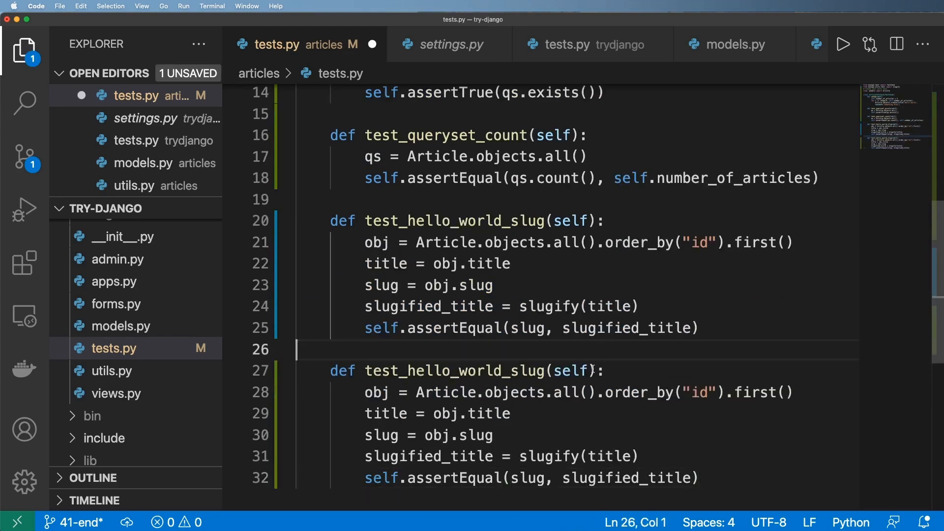
- Replace the copied query with qs excluding slug__iexact='hello-world'
{"action": "left_click_drag", "start_coordinate": [553, 392], "coordinate": [741, 392]}
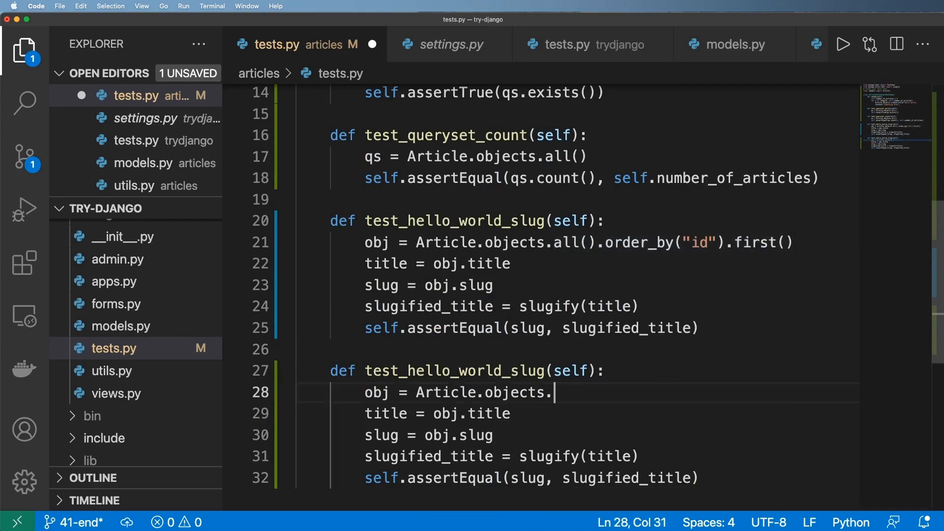
{"action": "type", "text": "qs"}
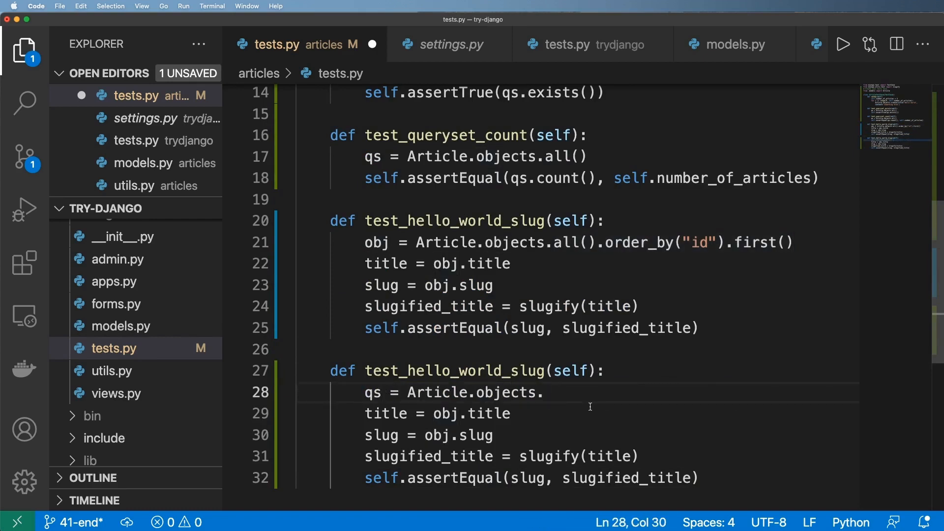
{"action": "type", "text": "filter()"}
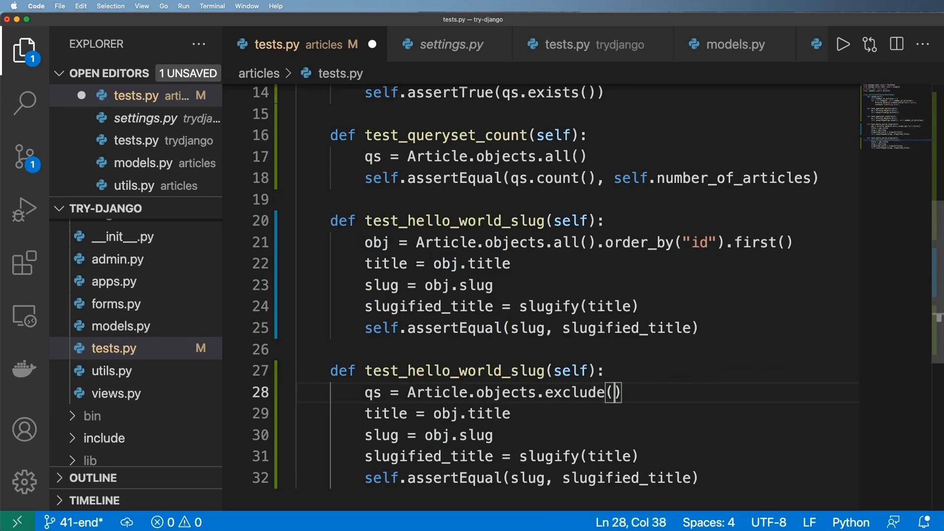
{"action": "type", "text": "slug__"}
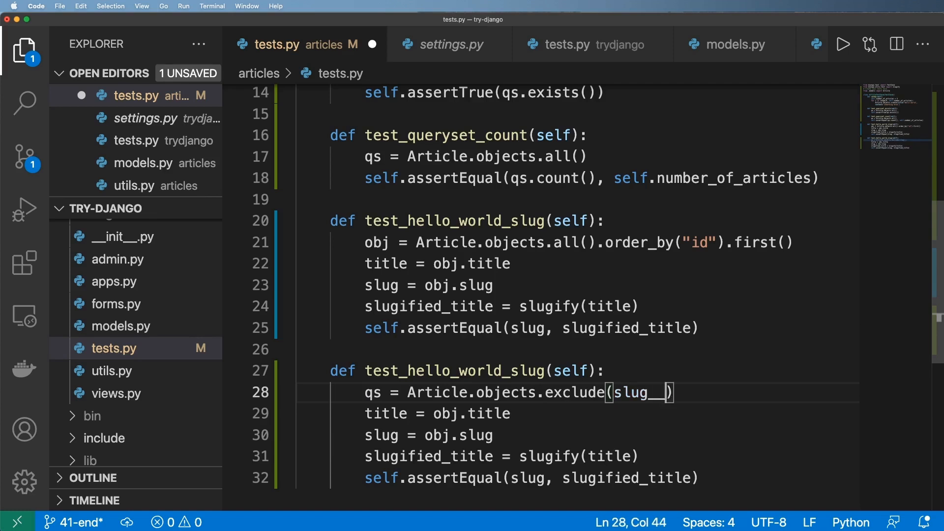
{"action": "type", "text": "iexac"}
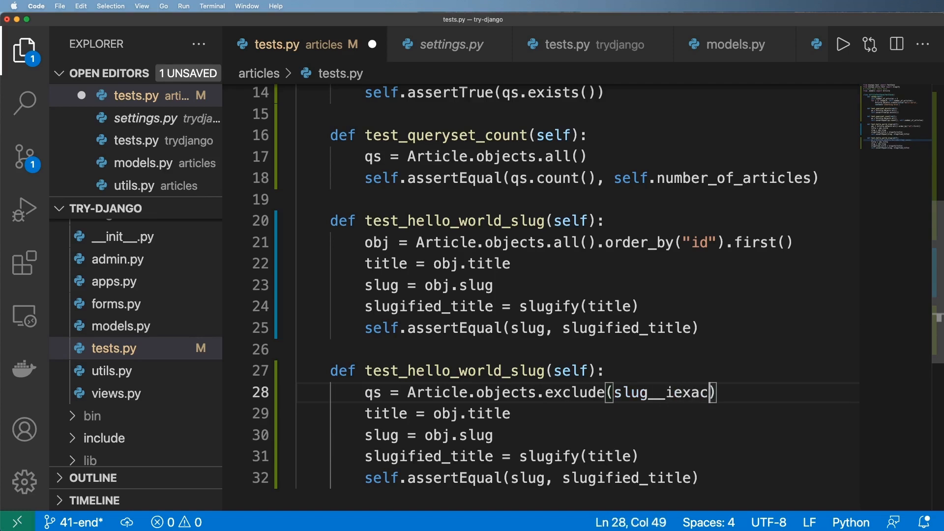
{"action": "type", "text": "='hello'"}
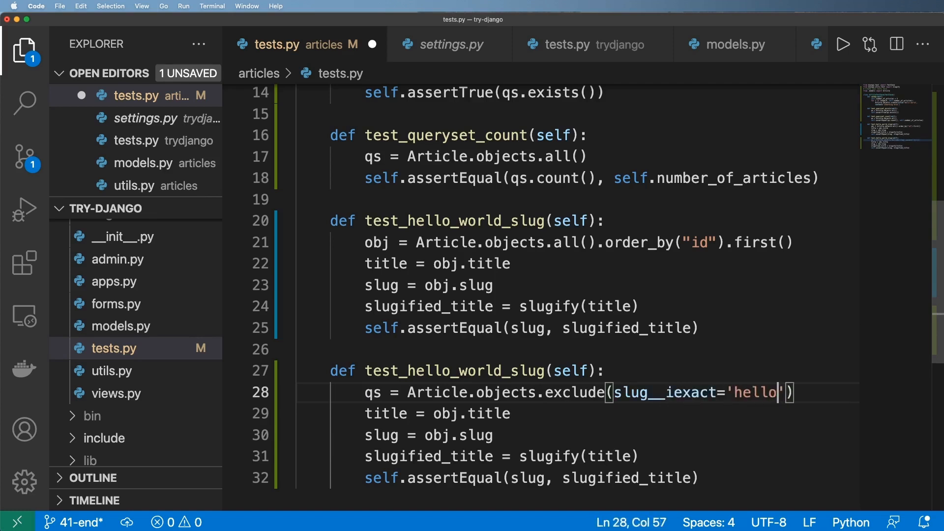
{"action": "type", "text": "-world"}
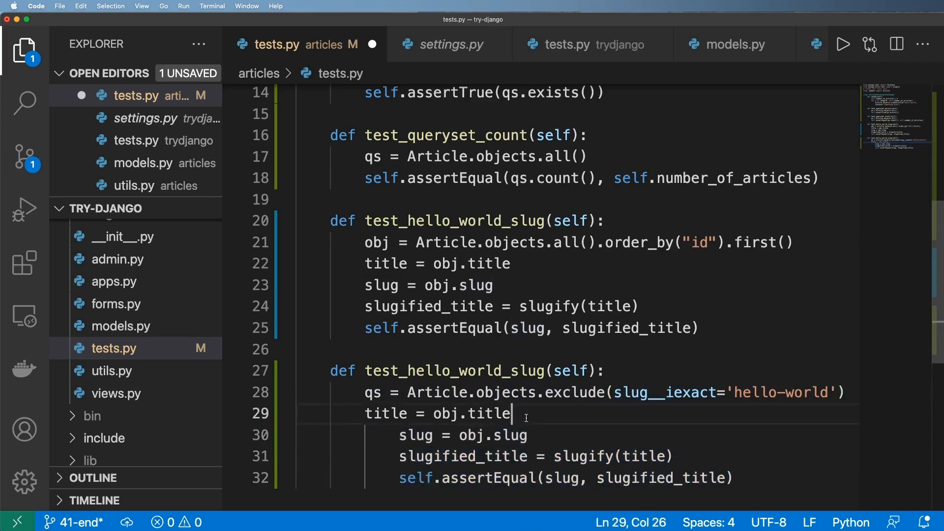
- Wrap the remaining checks in a 'for obj in qs:' loop
{"action": "type", "text": "for obj i"}
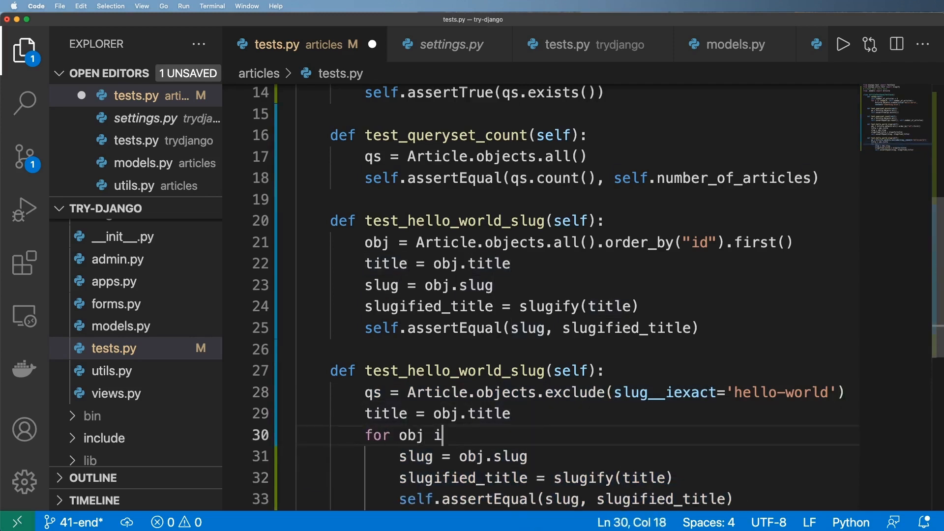
{"action": "type", "text": "n qs:"}
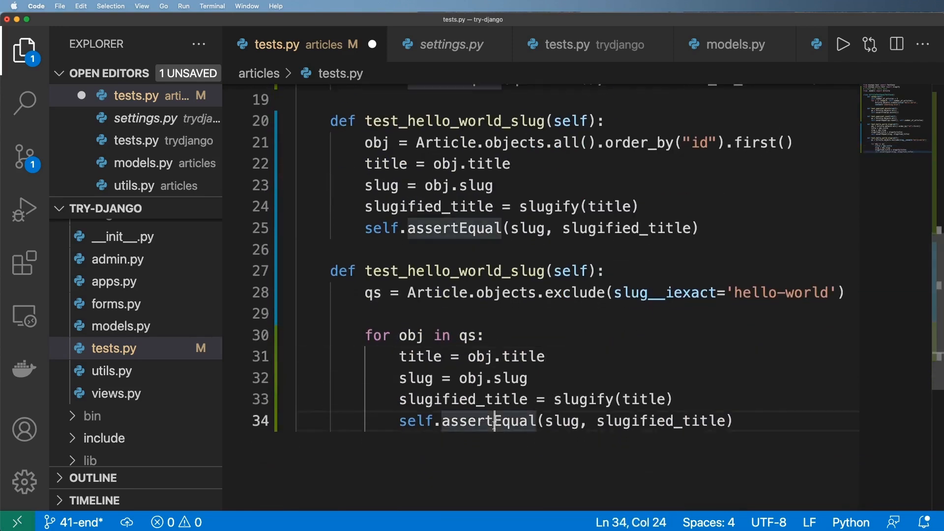
{"action": "type", "text": "NOt"}
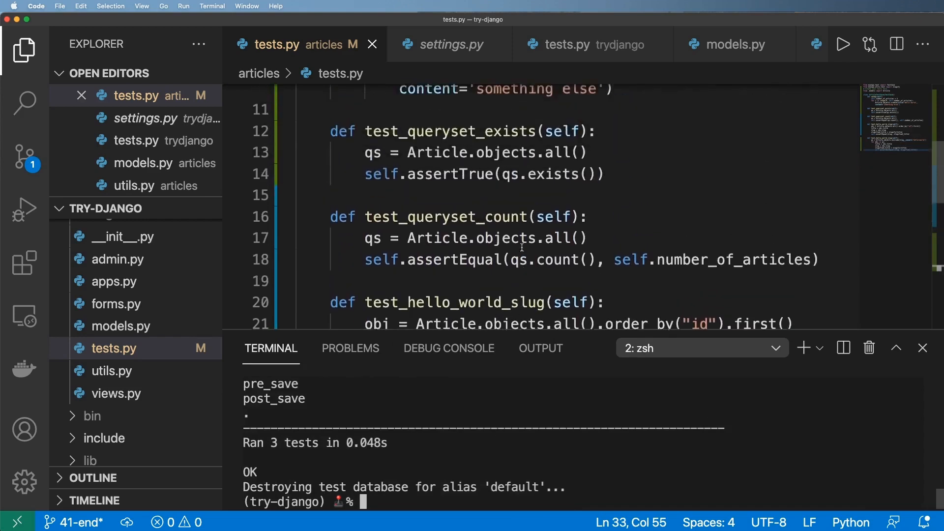
- Rename the copied test to test_hello_world_unique_slug
{"action": "scroll", "scroll_direction": "down", "scroll_amount": 3}
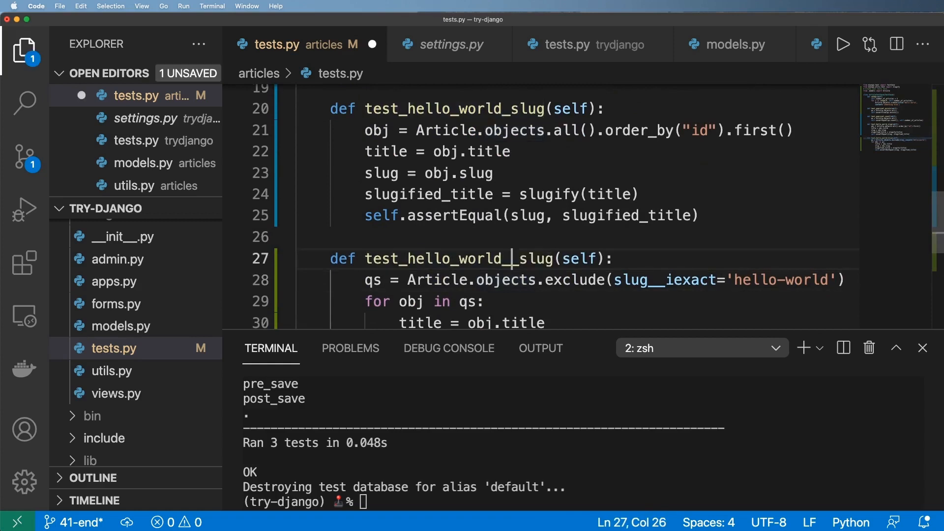
{"action": "type", "text": "no"}
{"action": "type", "text": "unique_"}
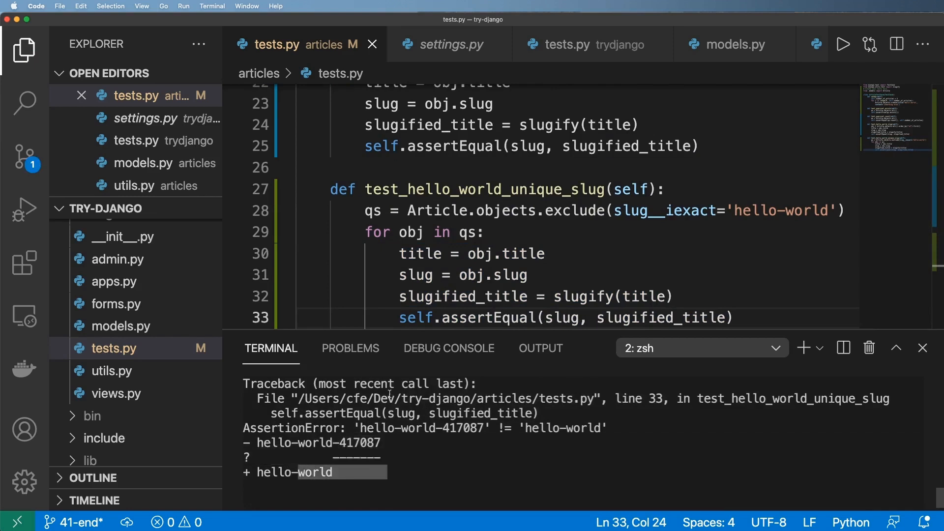
- Scroll the terminal to review the 'hello-world-417087' != 'hello-world' failure
{"action": "scroll", "scroll_direction": "down", "scroll_amount": 3}
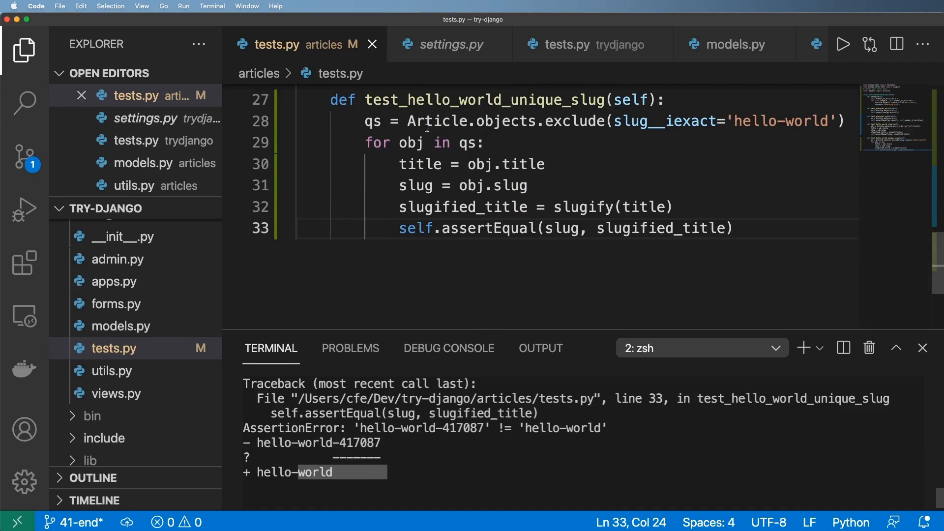
{"action": "mouse_move", "coordinate": [380, 425]}
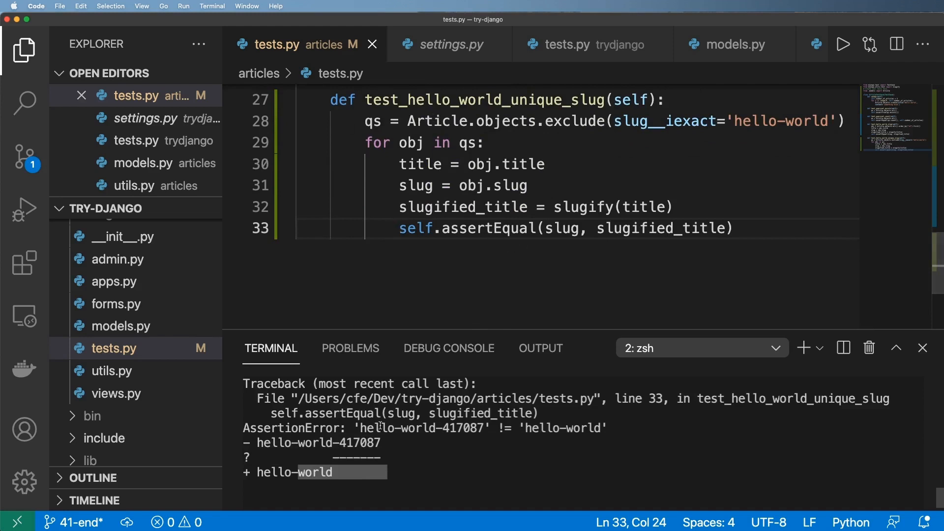